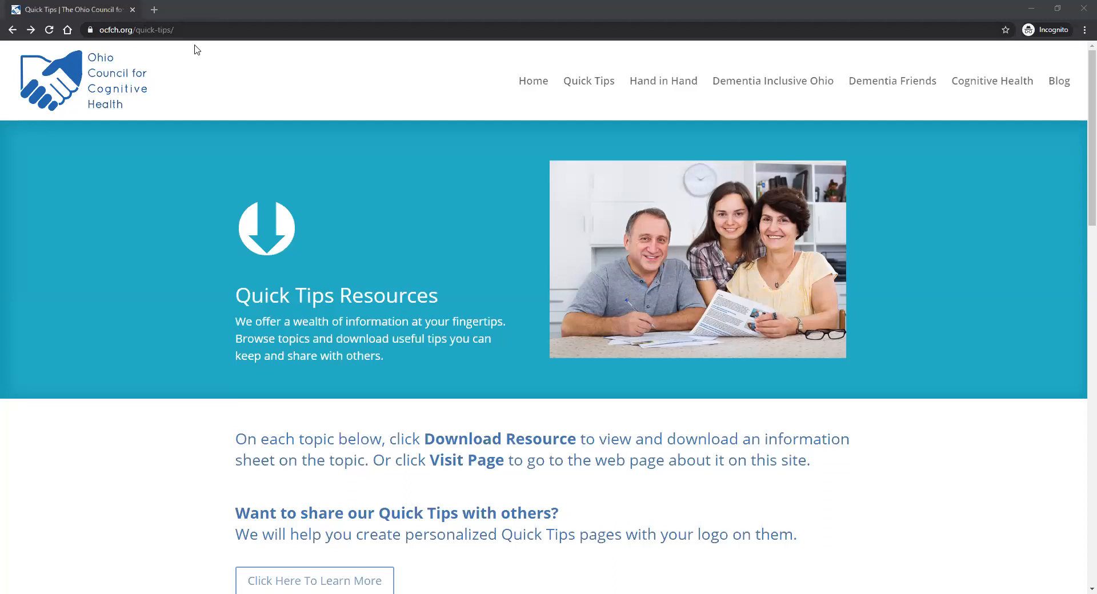
pyautogui.moveTo(155, 287)
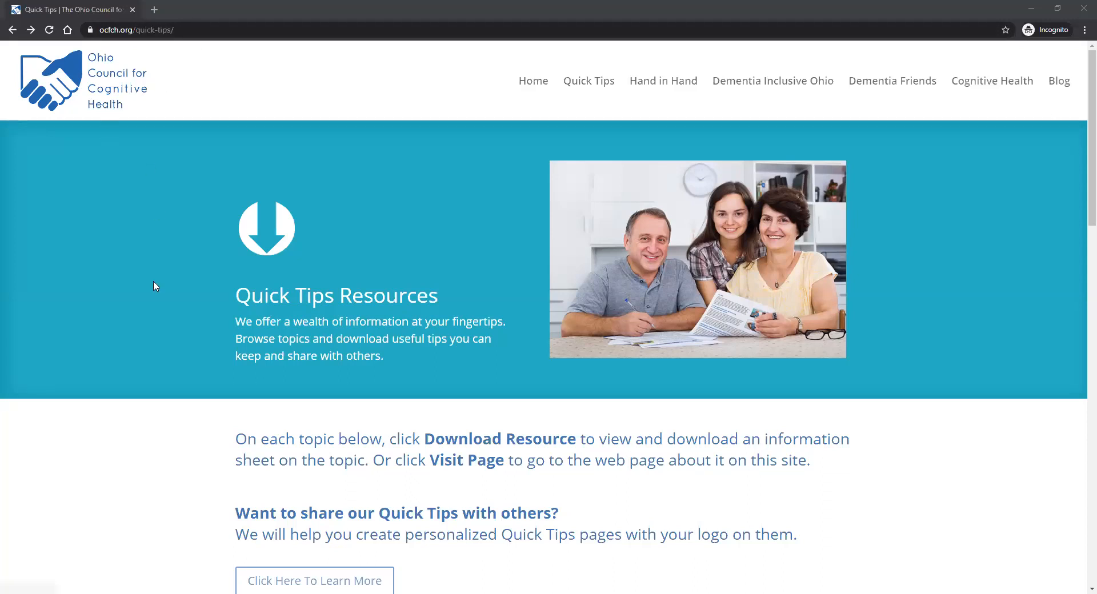
pyautogui.moveTo(187, 244)
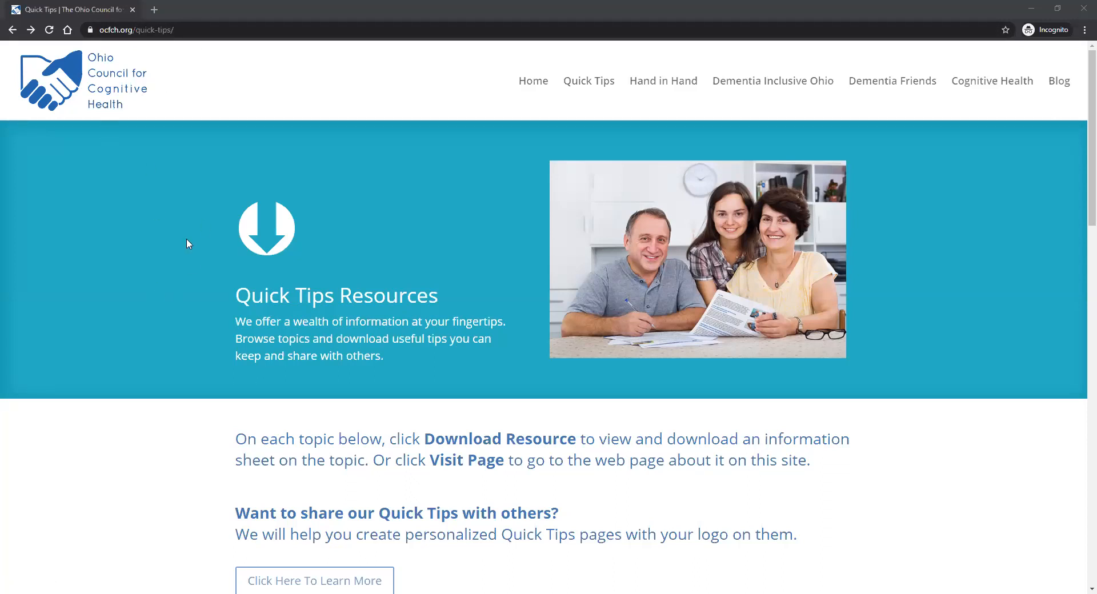
pyautogui.moveTo(168, 235)
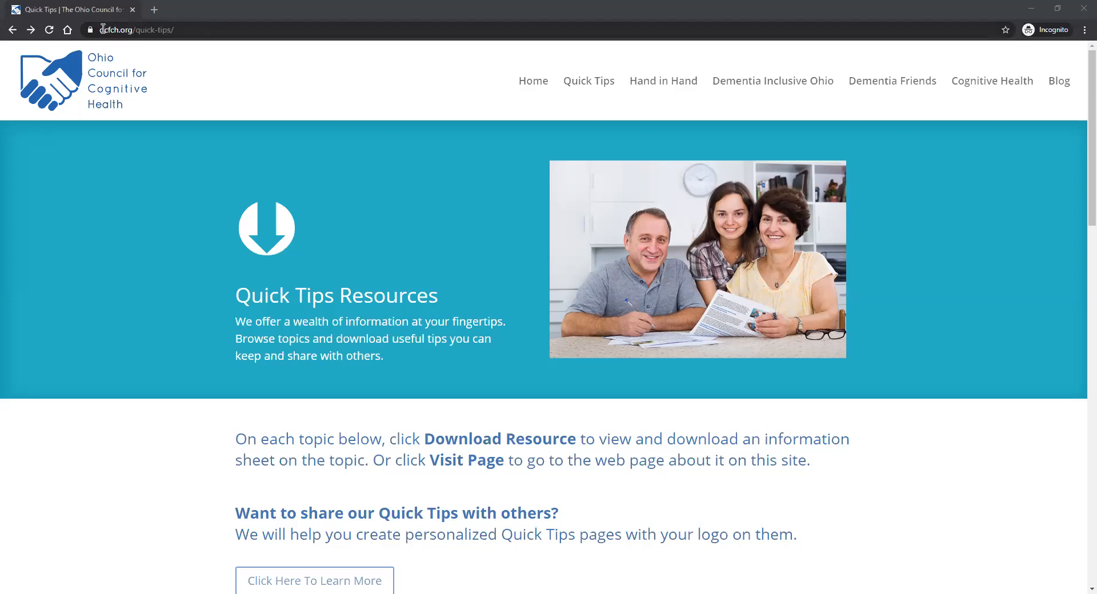
# - Highlight the ocfch.org web address in the address bar, then clear the highlight
pyautogui.doubleClick(114, 29)
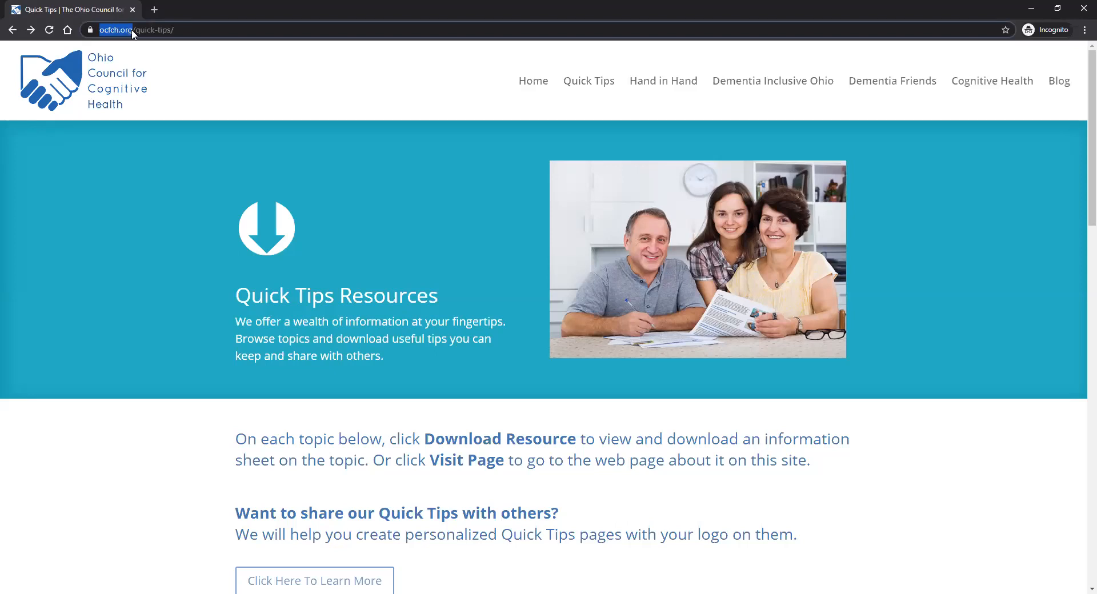
pyautogui.click(126, 30)
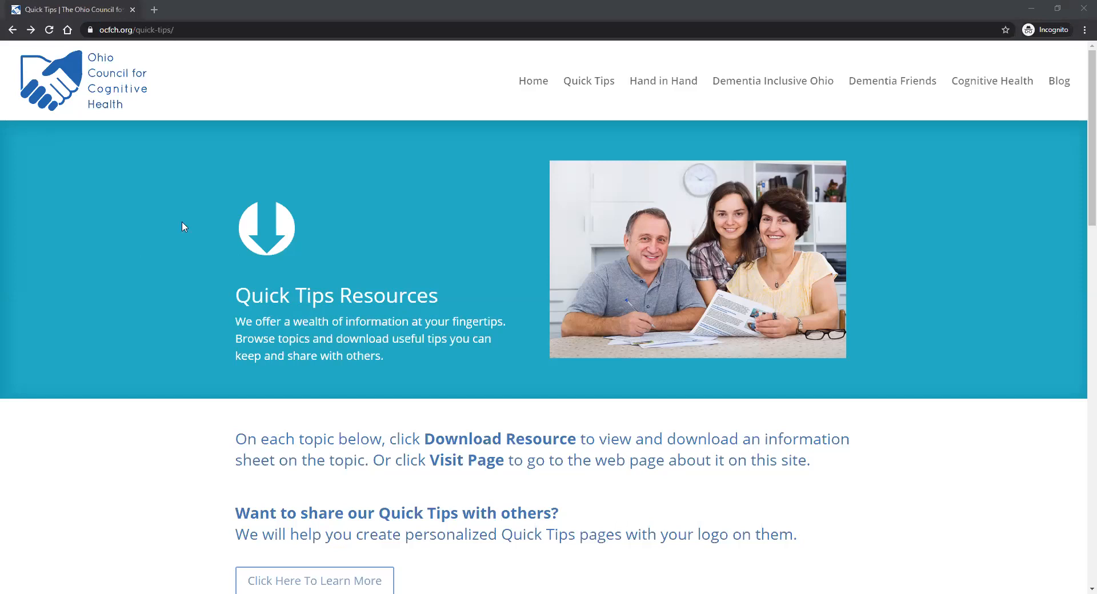
pyautogui.moveTo(589, 80)
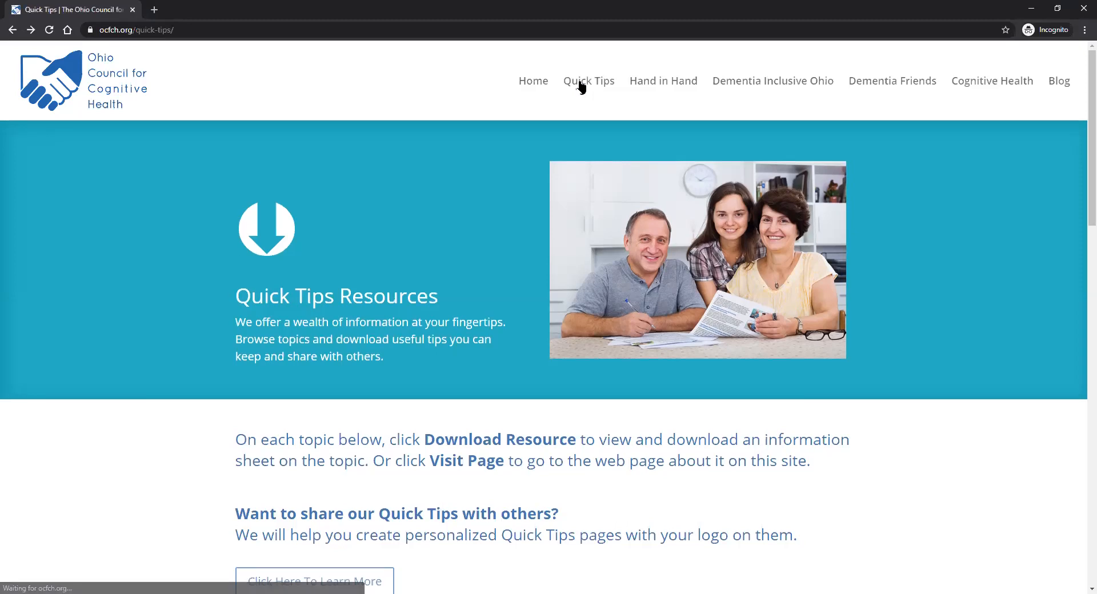
# - Scroll down the Quick Tips page to the topic cards, Hand in Hand Ohio through Brain Health
pyautogui.scroll(-3)
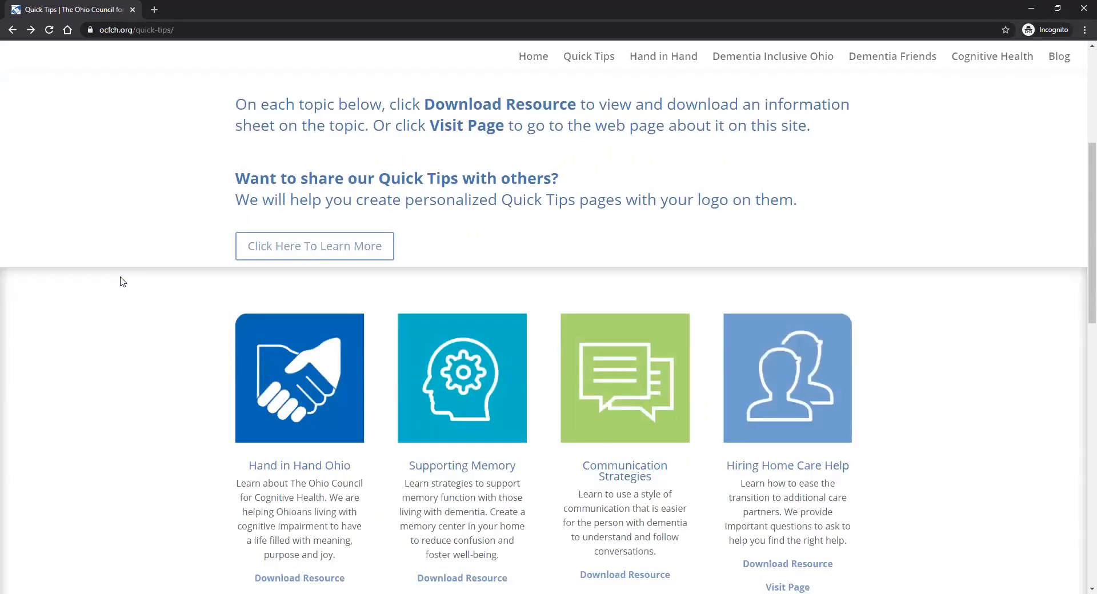
pyautogui.scroll(-3)
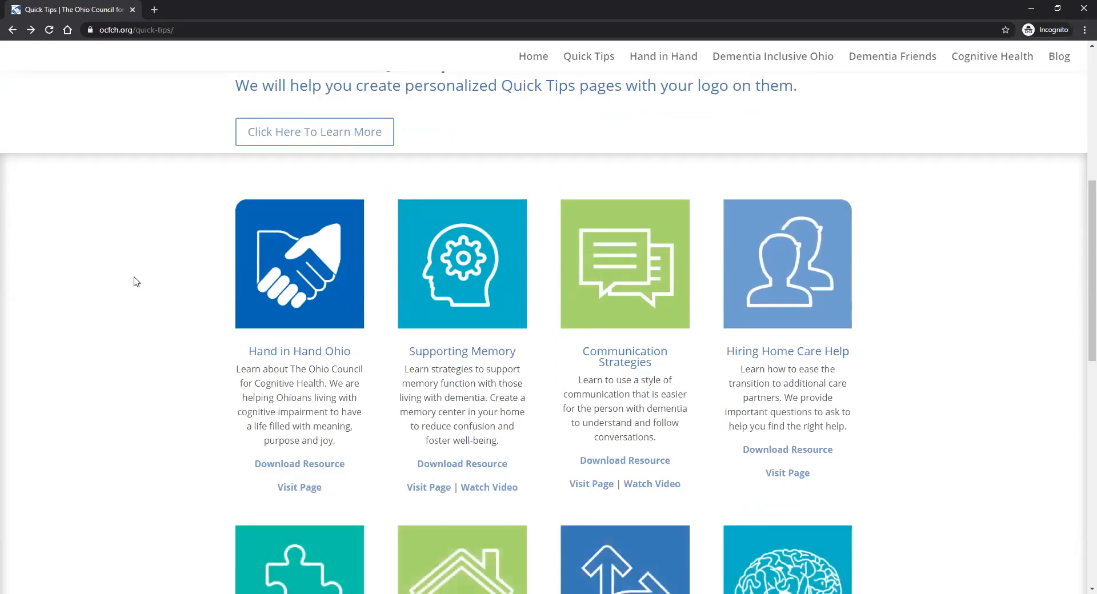
pyautogui.scroll(-3)
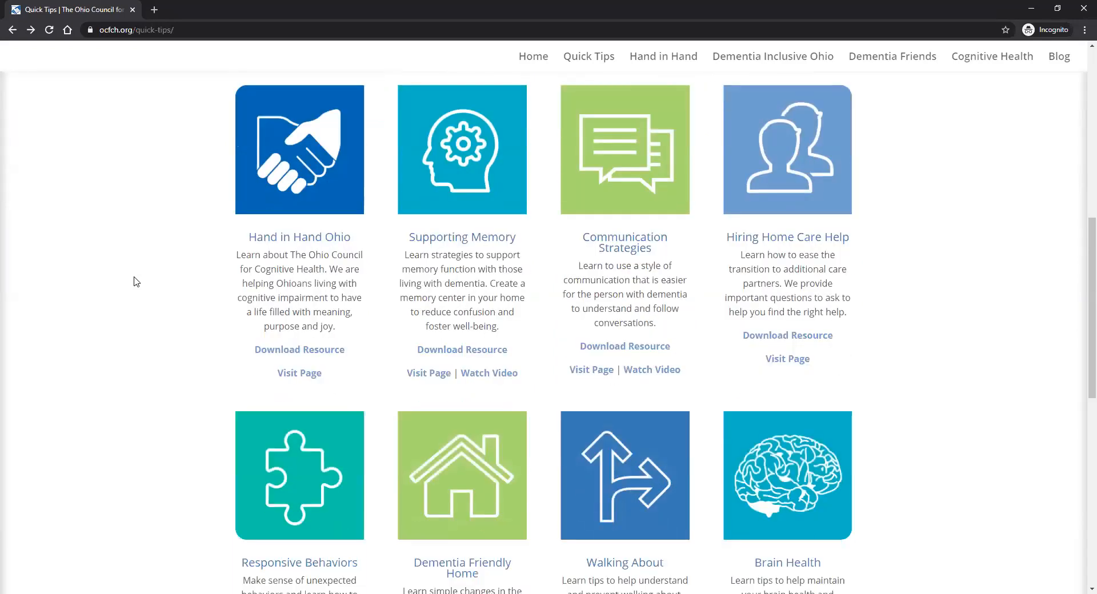
pyautogui.scroll(-3)
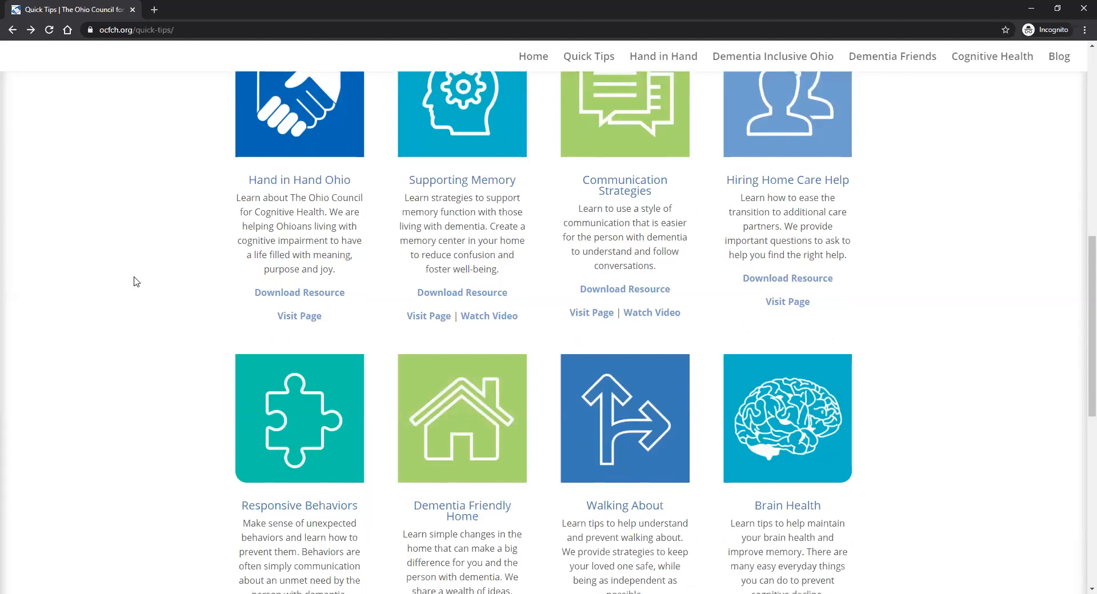
pyautogui.scroll(-3)
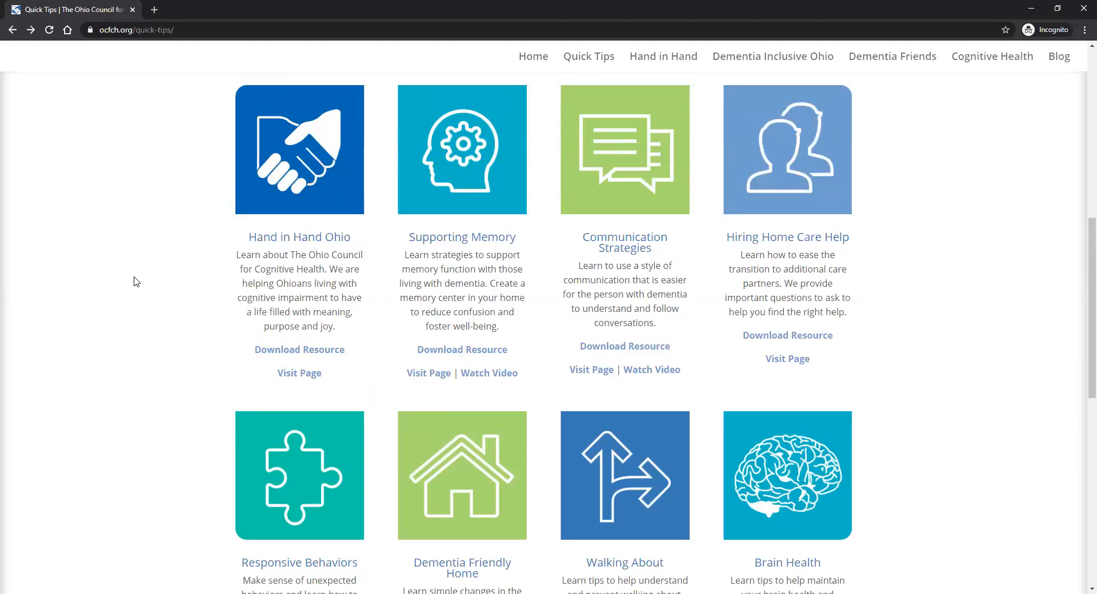
pyautogui.scroll(-3)
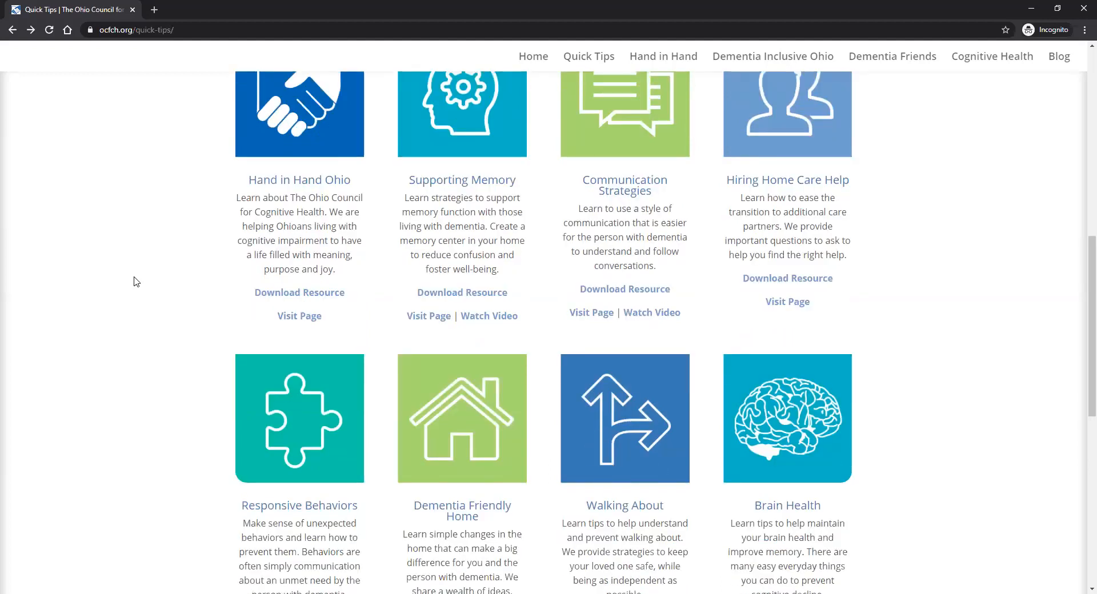
pyautogui.scroll(-3)
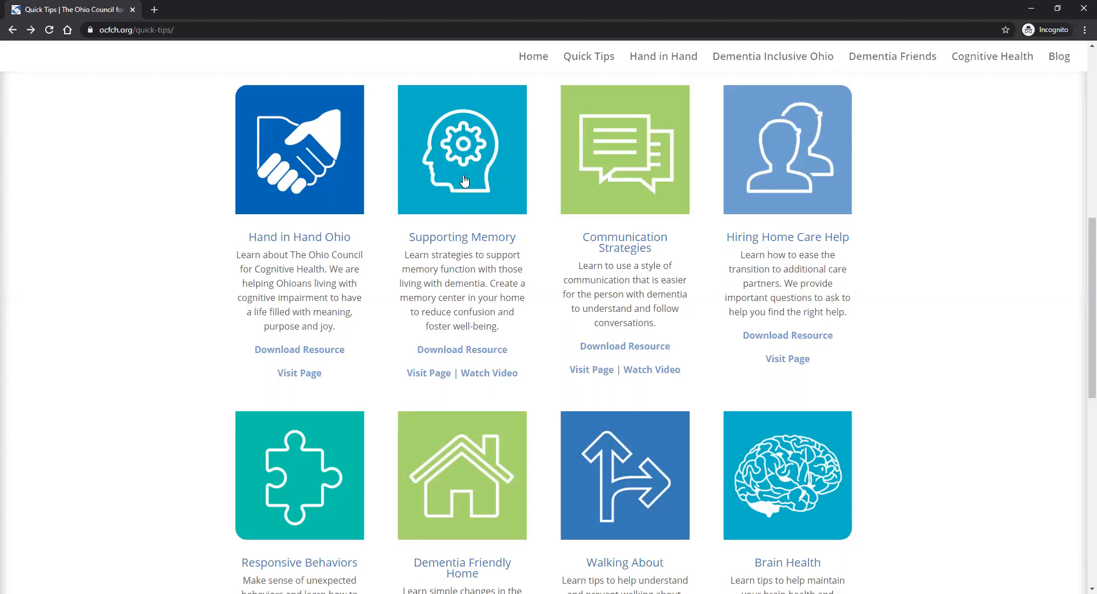
# - Visit the Supporting Memory page and scroll to the Creating a Home Memory Center article
pyautogui.click(429, 373)
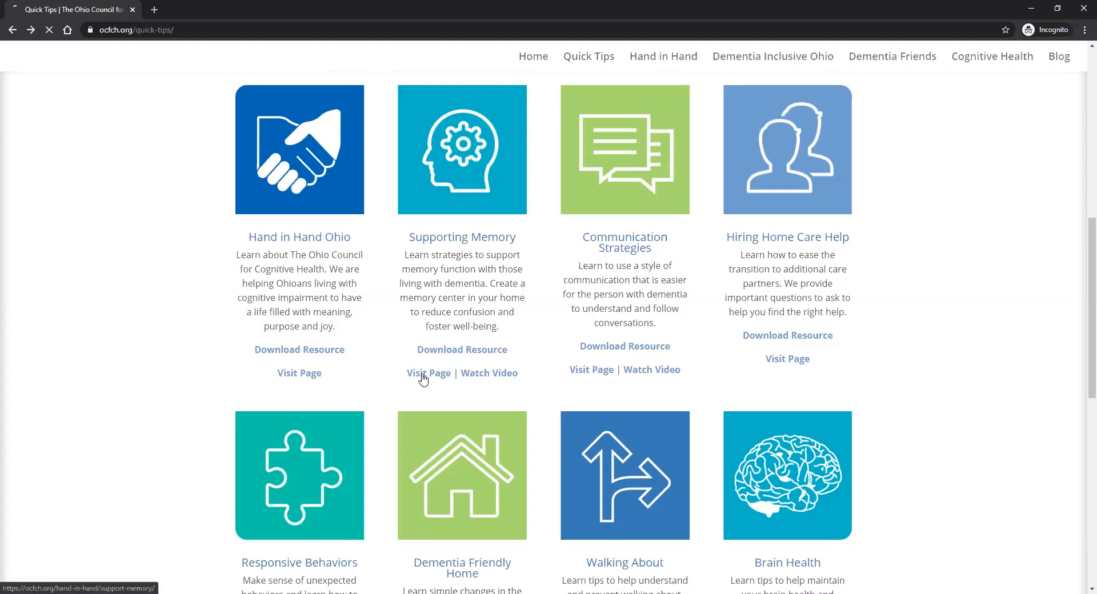
pyautogui.click(428, 373)
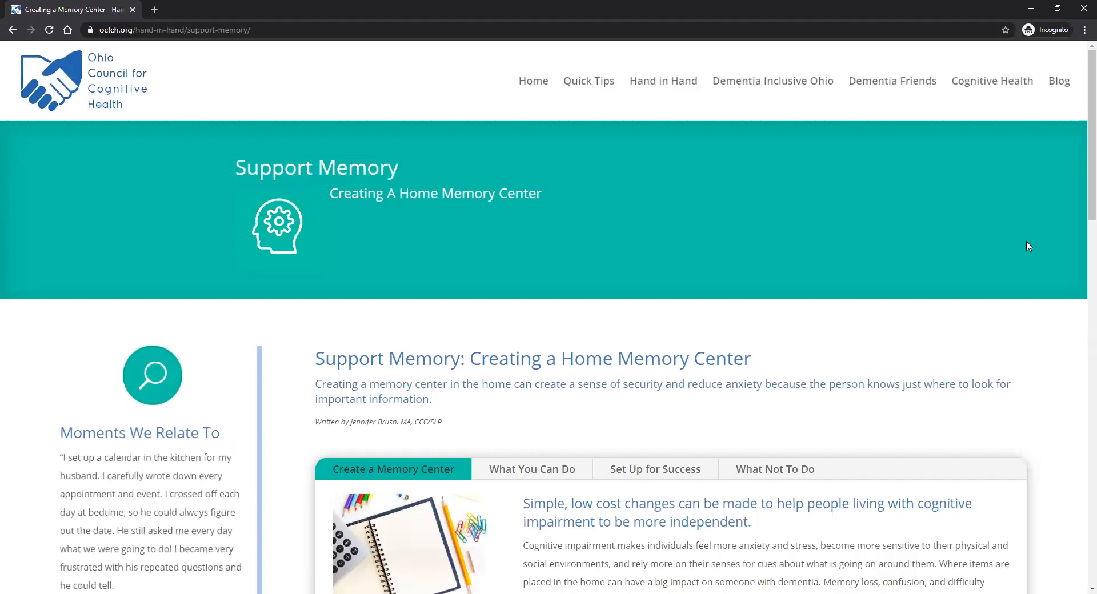
pyautogui.scroll(-3)
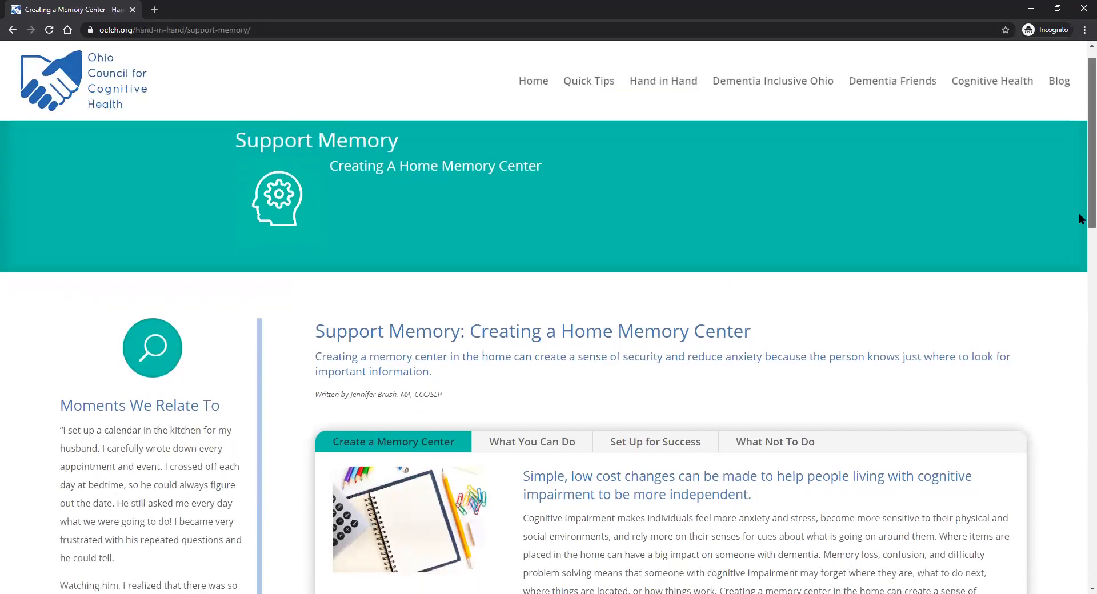
pyautogui.scroll(-3)
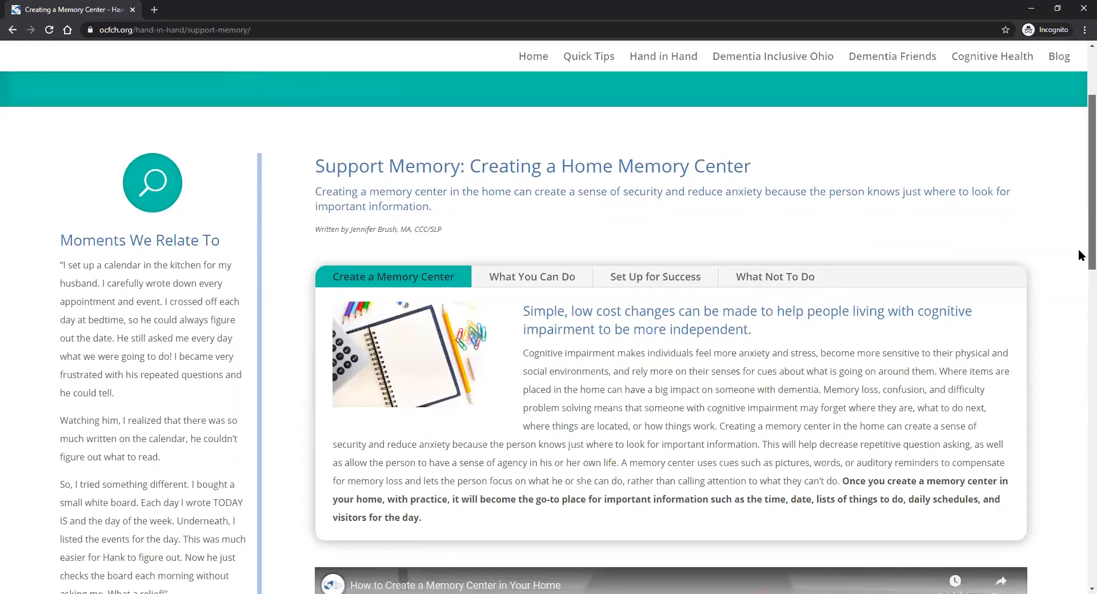
pyautogui.scroll(-3)
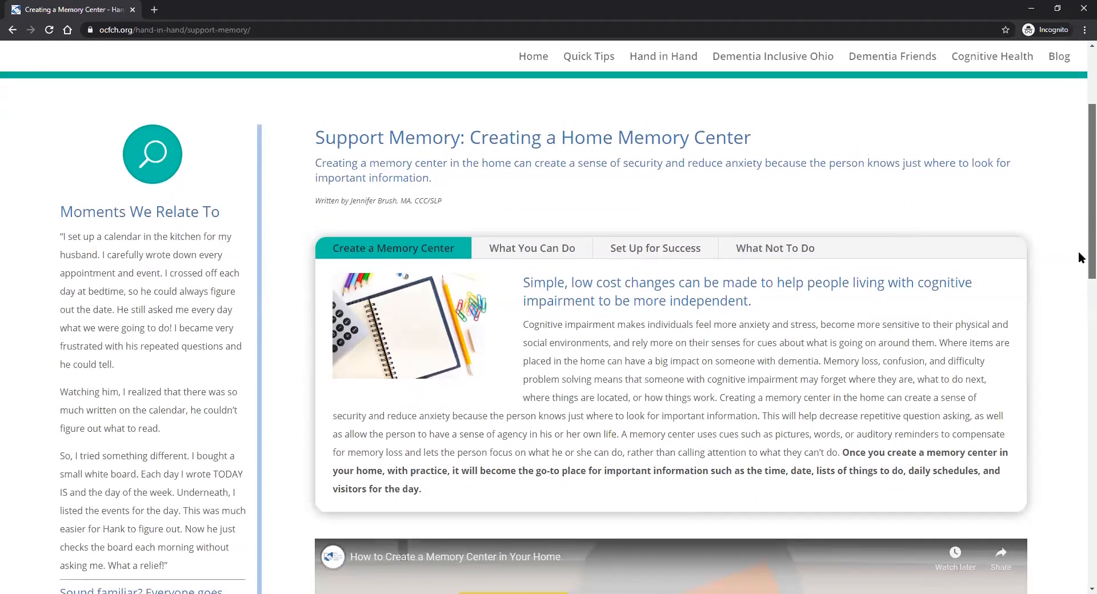
pyautogui.scroll(-3)
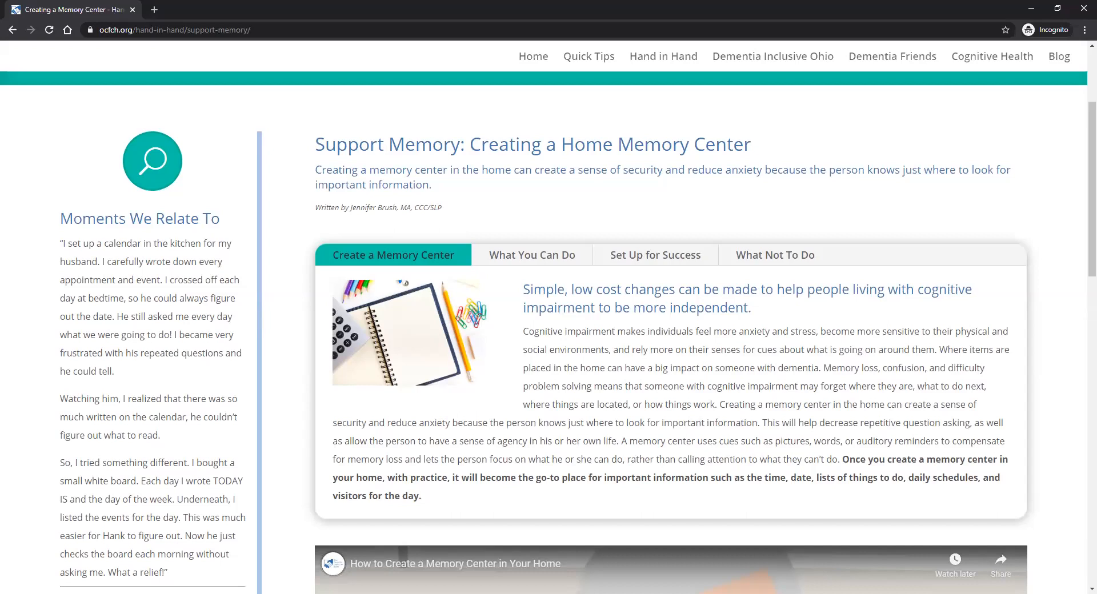
pyautogui.moveTo(1080, 237)
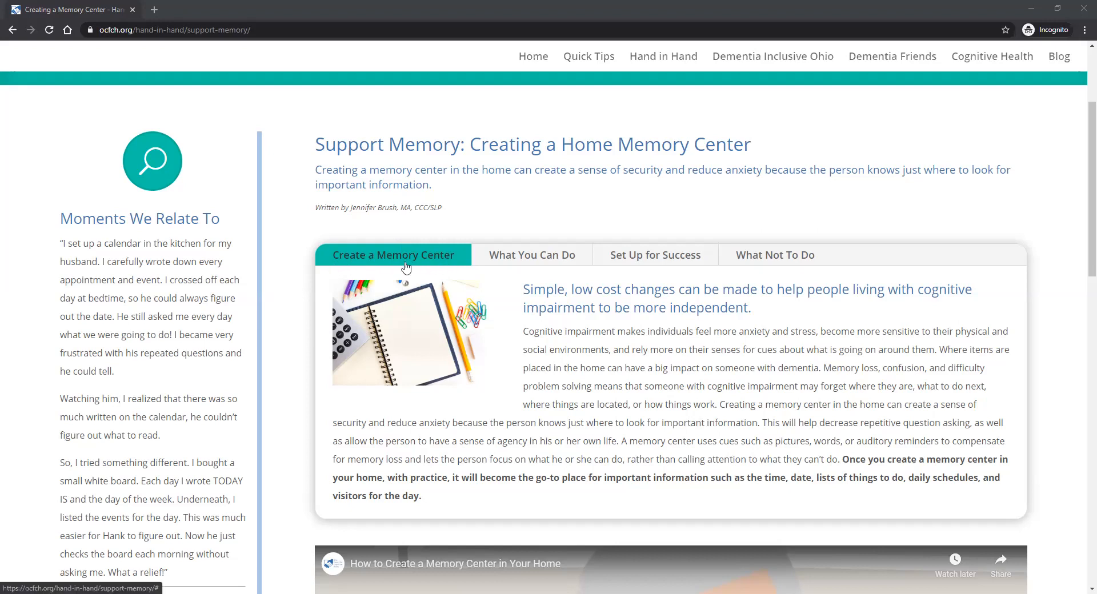
pyautogui.moveTo(371, 273)
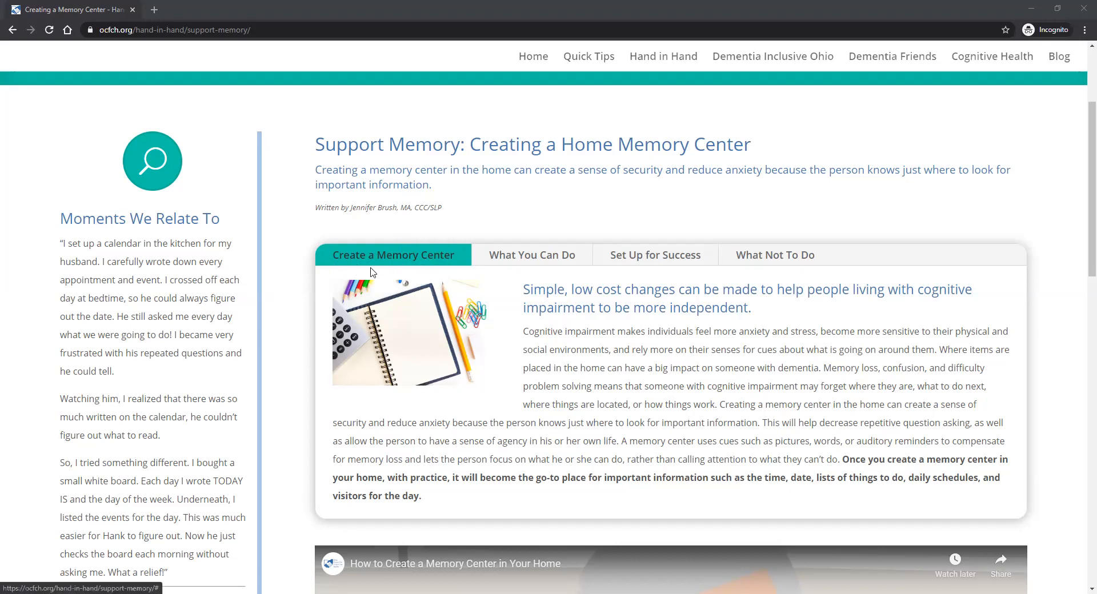
pyautogui.moveTo(1076, 319)
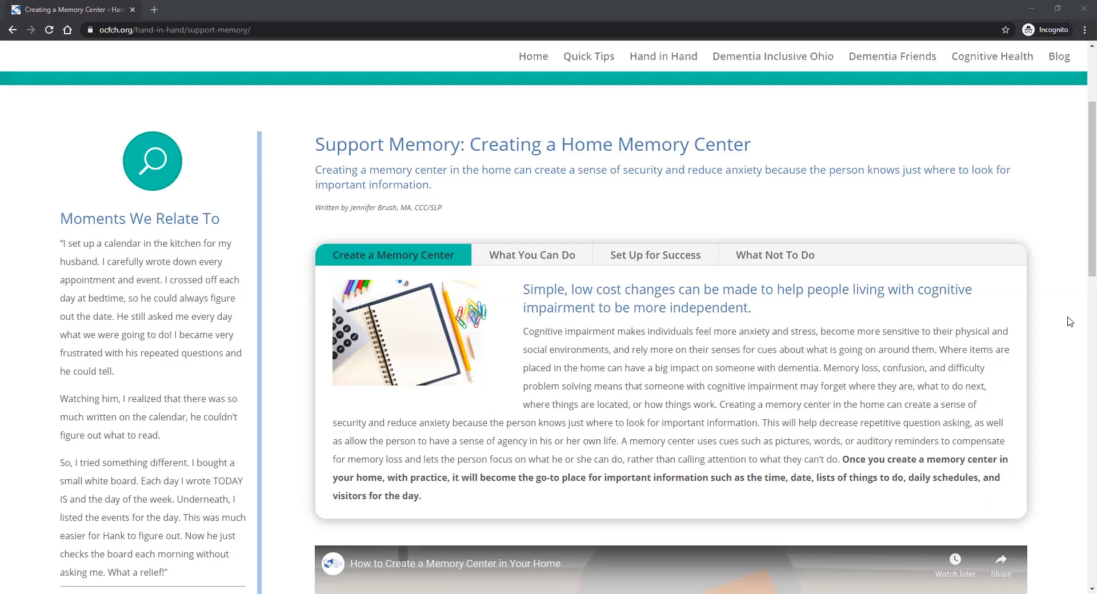
pyautogui.moveTo(1079, 317)
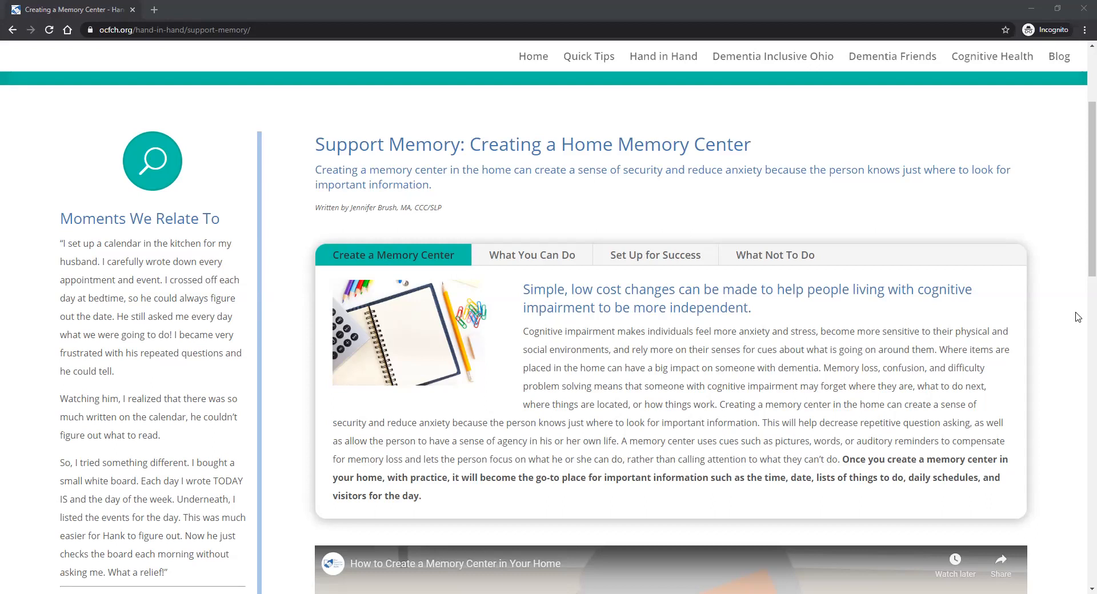
pyautogui.moveTo(1024, 269)
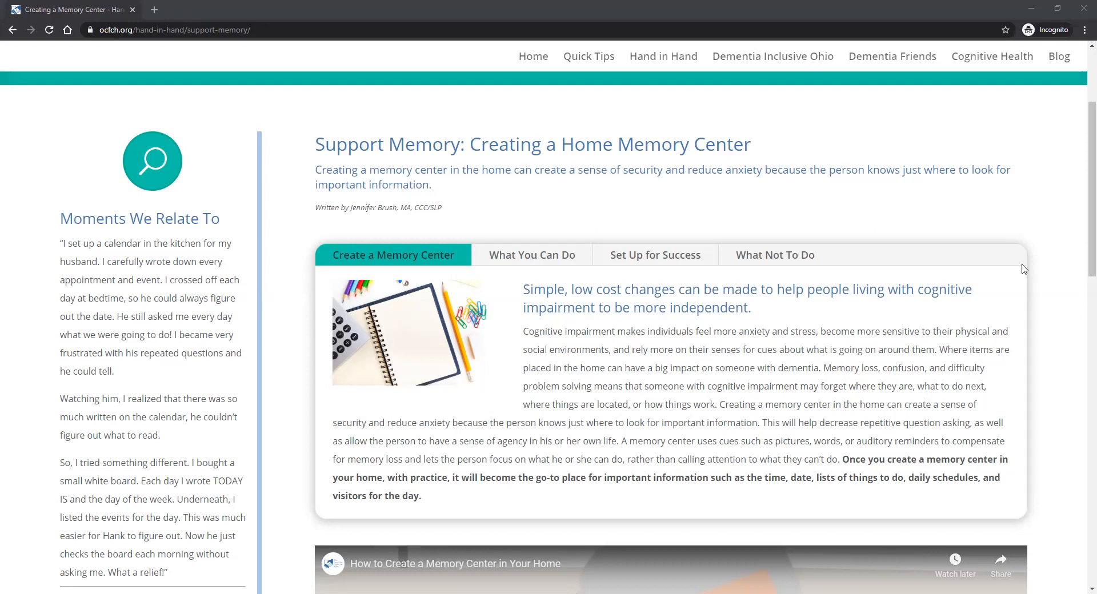
pyautogui.moveTo(521, 249)
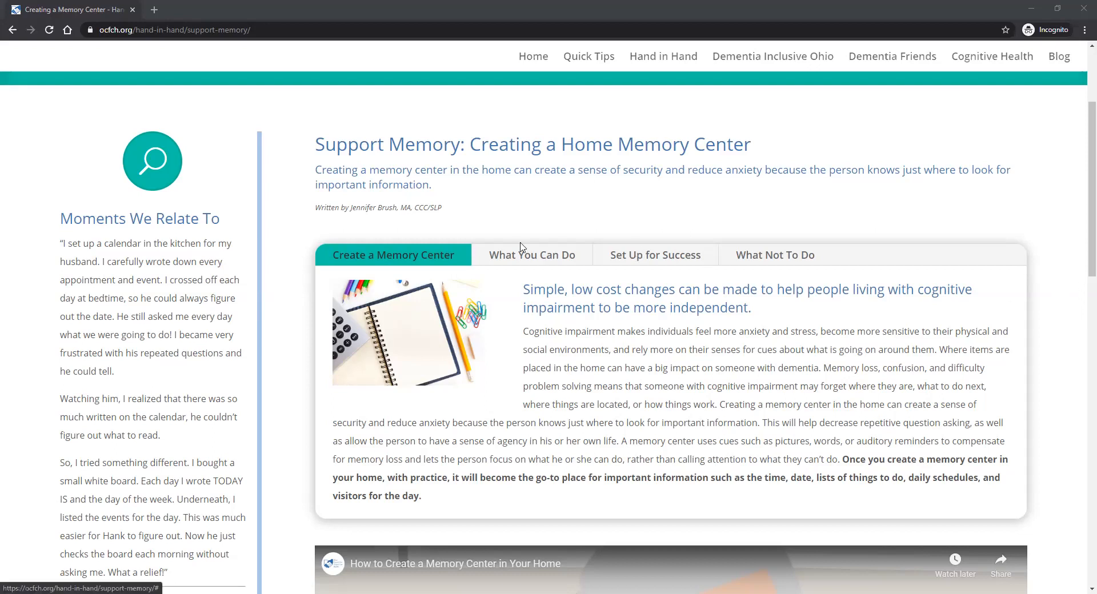
pyautogui.moveTo(645, 259)
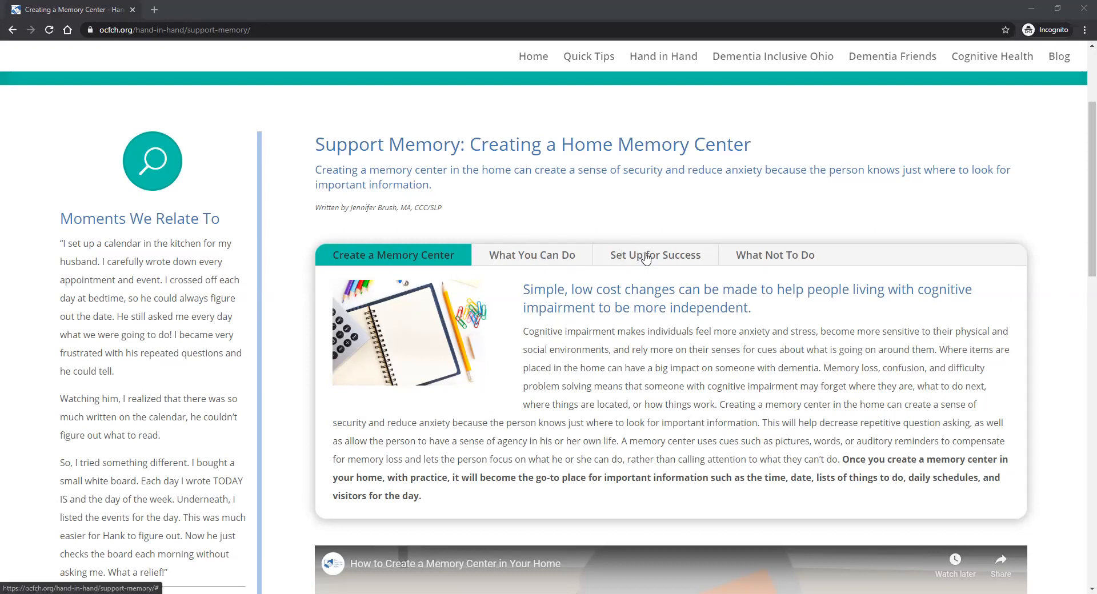
pyautogui.moveTo(1080, 203)
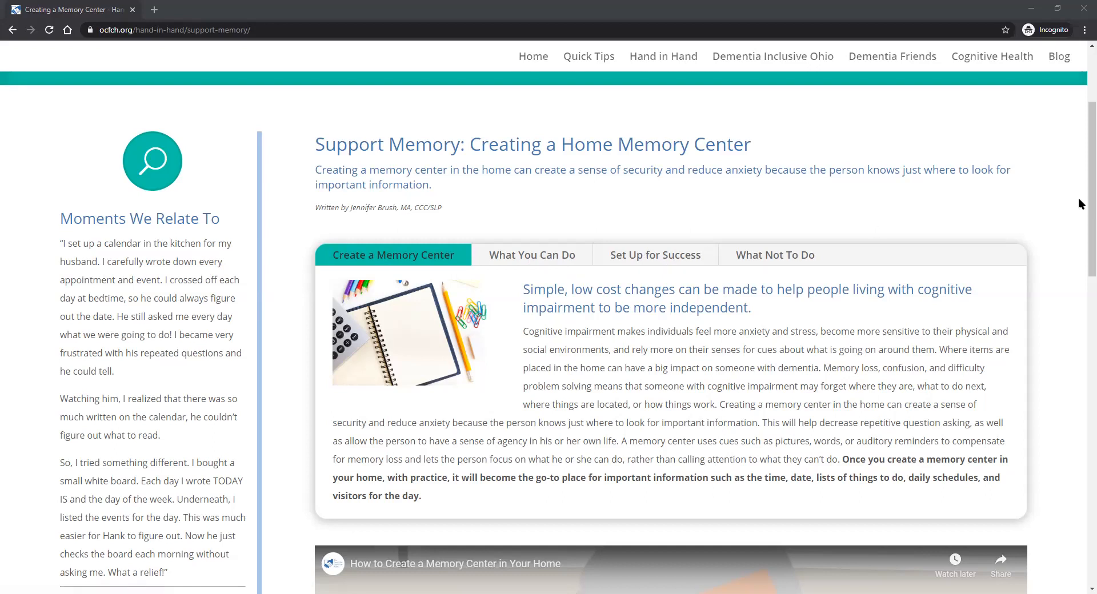
# - Start the How to Create a Memory Center in Your Home video
pyautogui.scroll(-3)
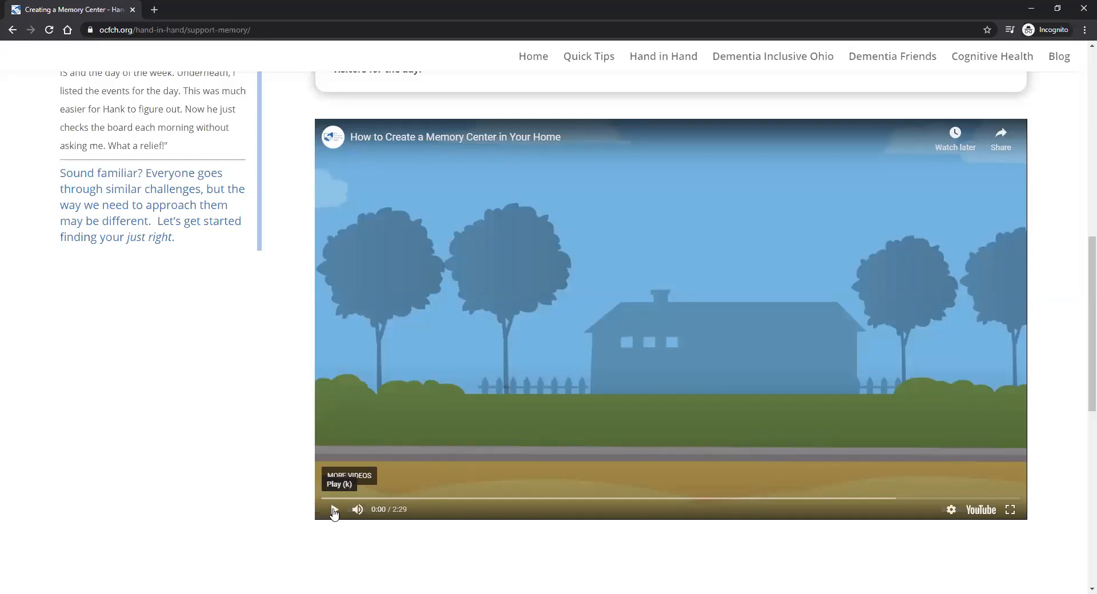
pyautogui.click(335, 510)
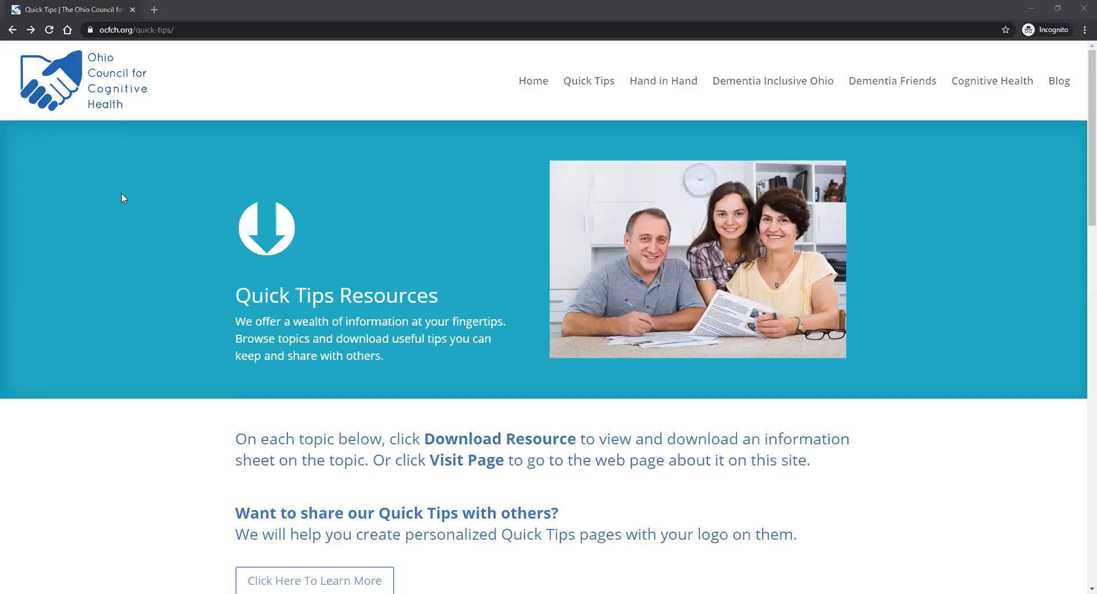
pyautogui.moveTo(79, 264)
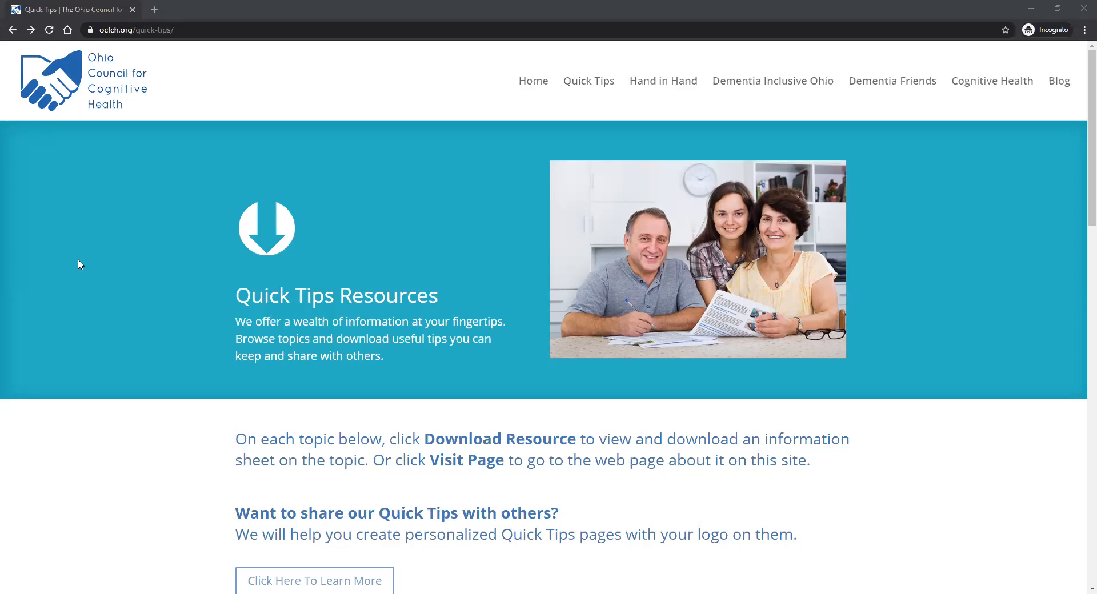
pyautogui.moveTo(136, 282)
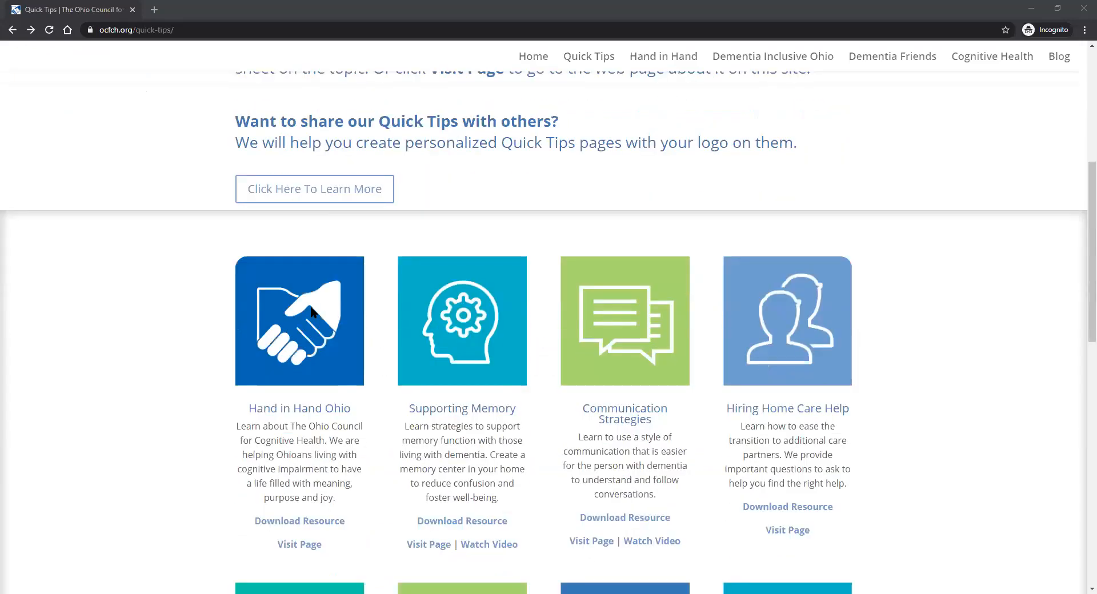
# - Scroll down to the second row of Quick Tips cards with Dementia Friendly Home
pyautogui.scroll(-3)
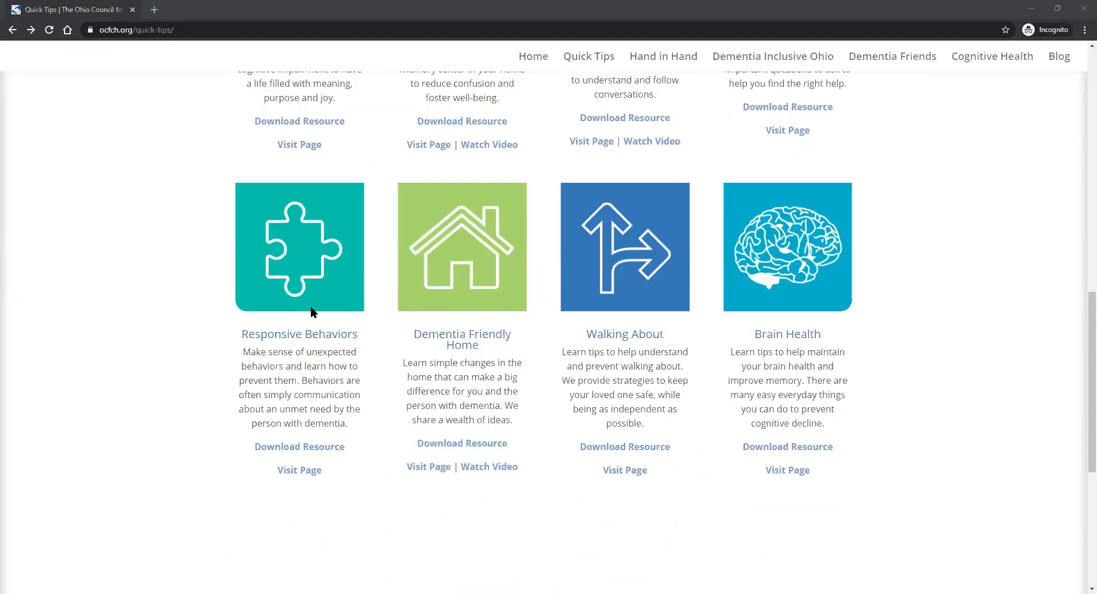
pyautogui.scroll(-3)
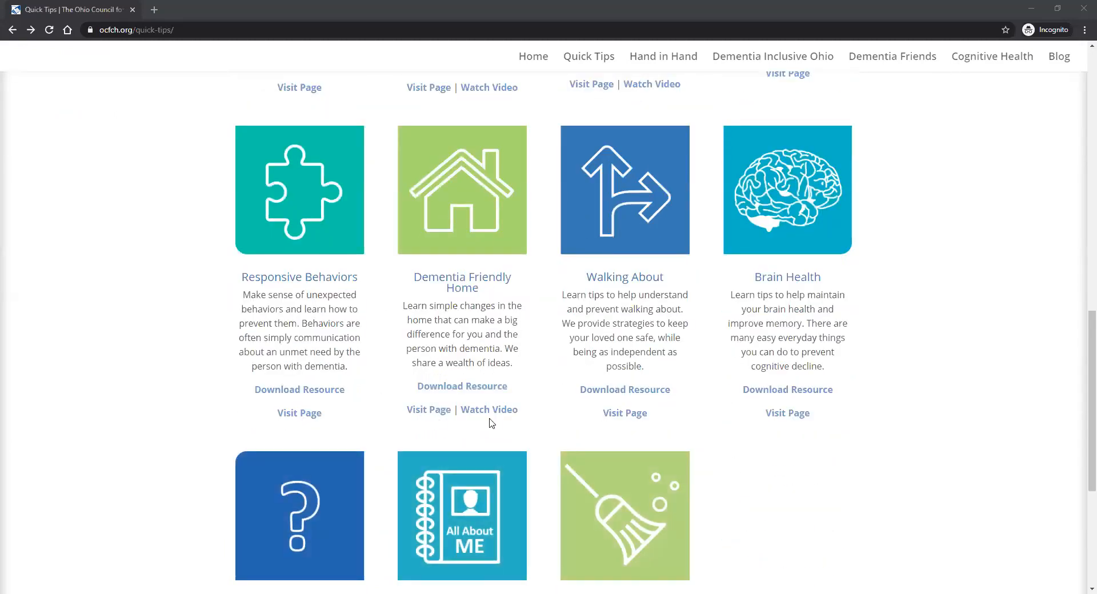
pyautogui.moveTo(429, 410)
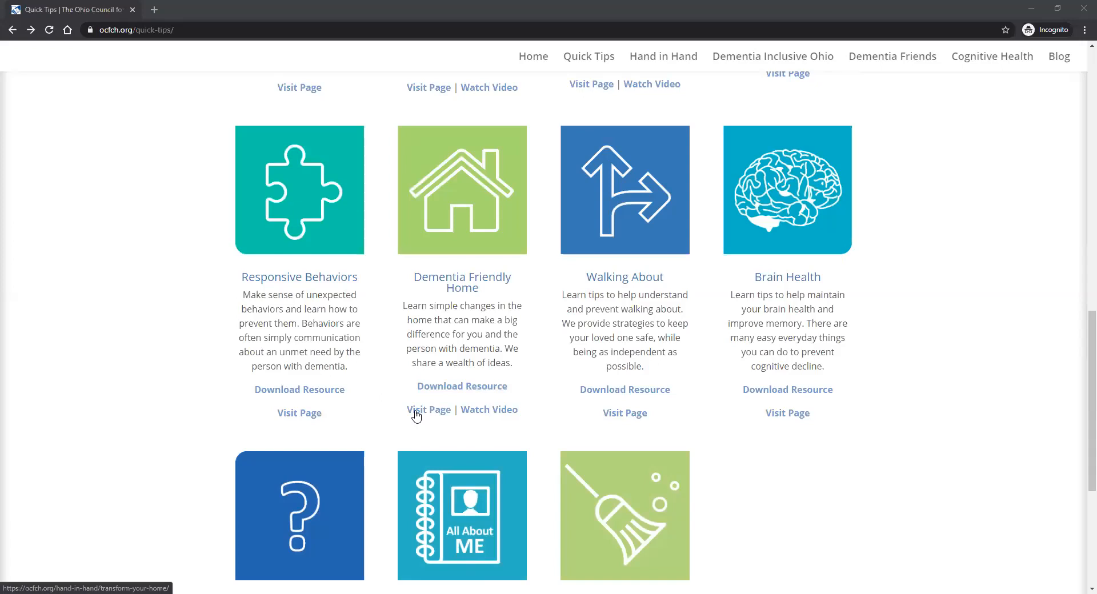
# - Visit the Dementia Friendly Home page and scroll to its tabbed Home Changes tips box
pyautogui.click(429, 409)
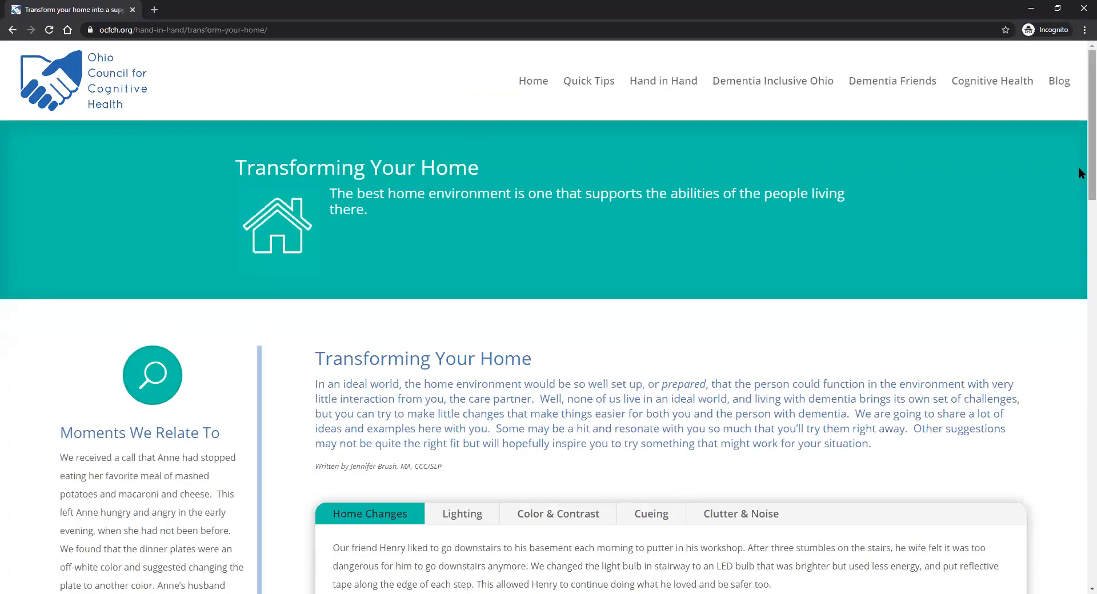
pyautogui.scroll(-3)
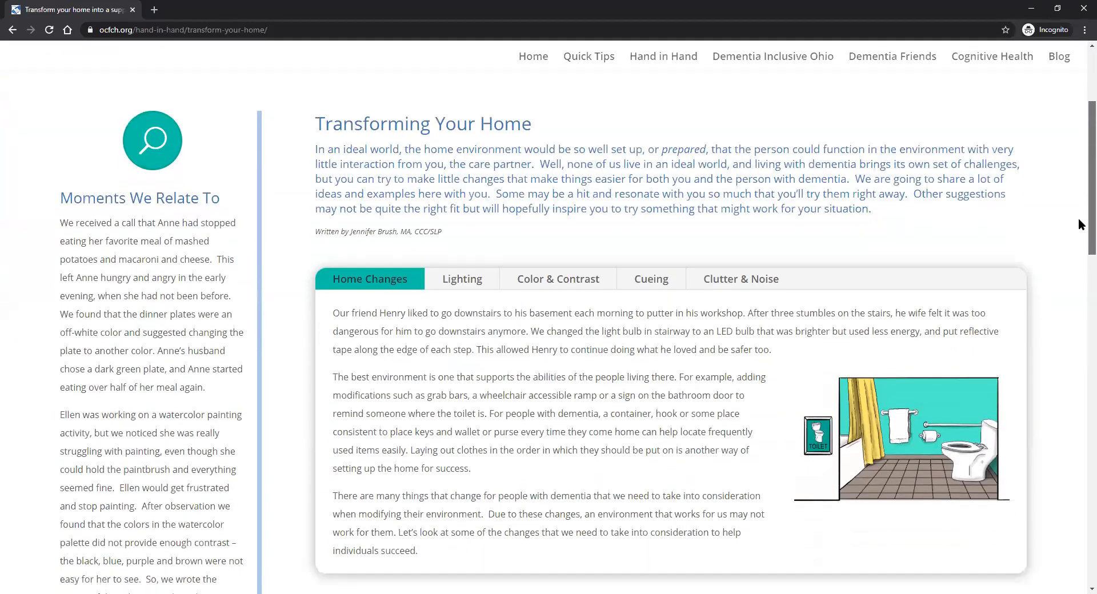
pyautogui.scroll(-3)
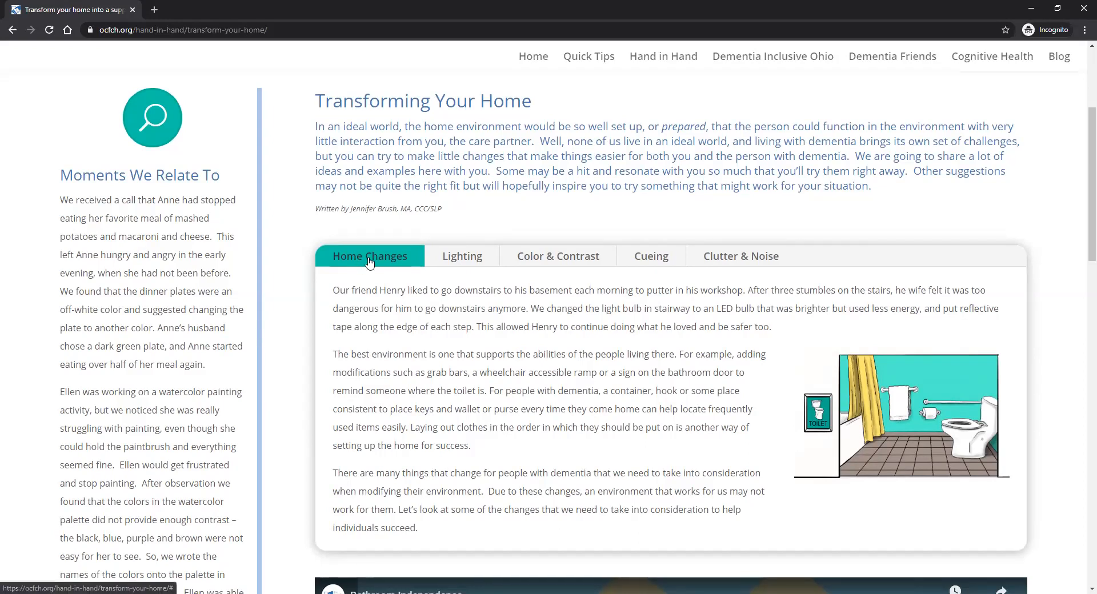
pyautogui.moveTo(462, 278)
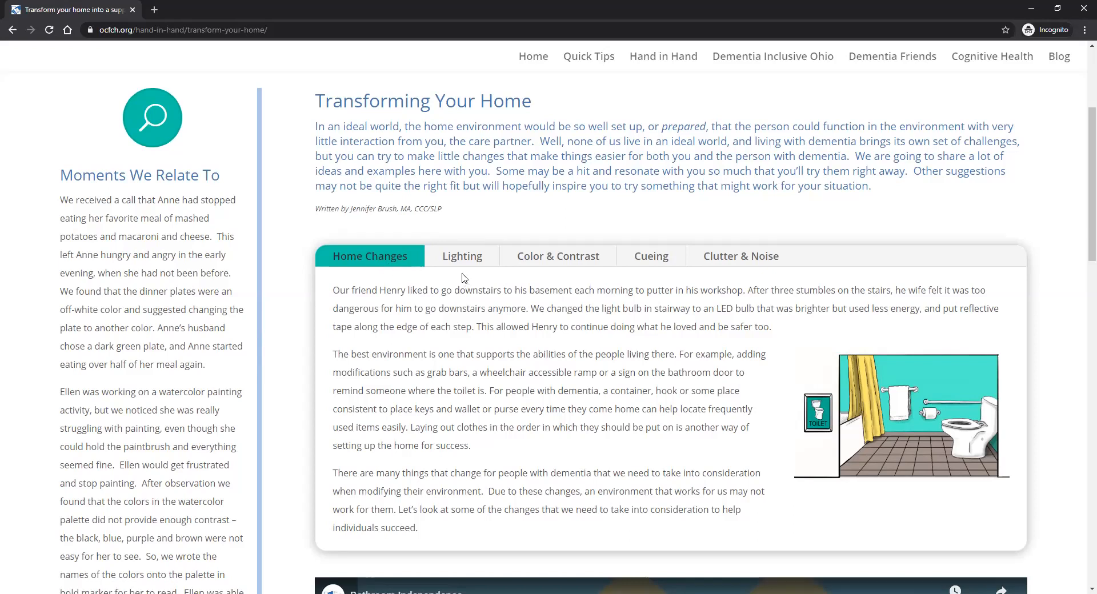
# - Show the Color & Contrast tips and scroll to the Bathroom Independence video
pyautogui.click(558, 256)
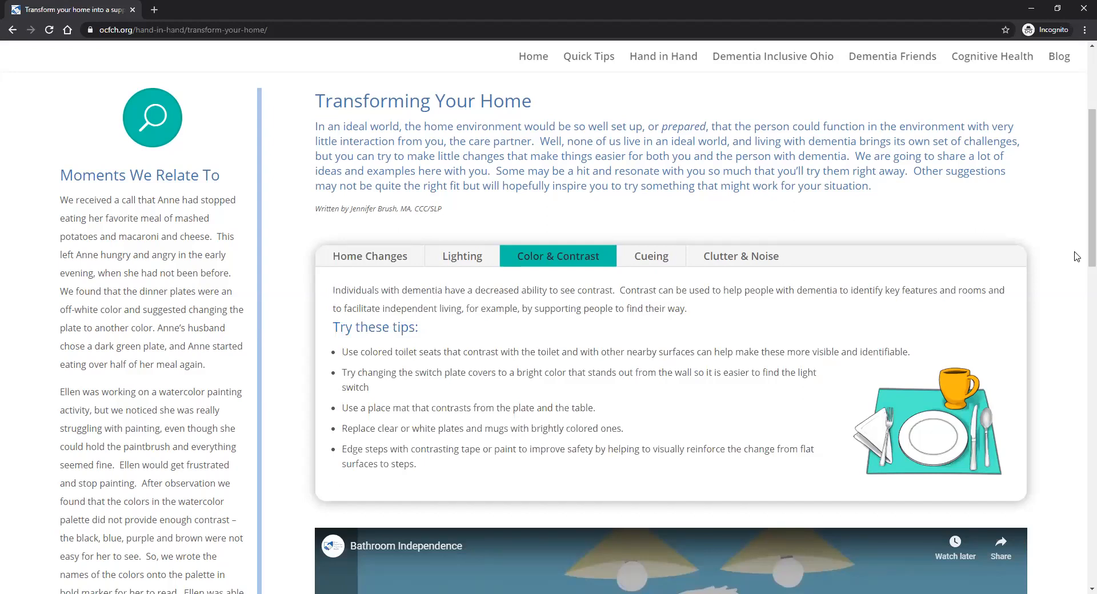
pyautogui.scroll(-3)
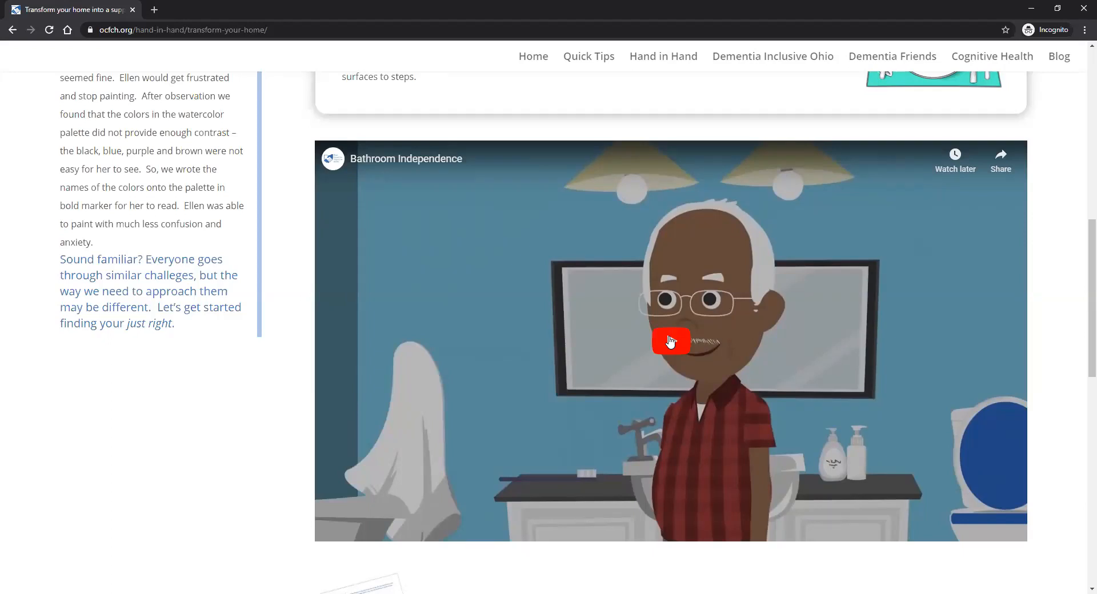
pyautogui.click(671, 343)
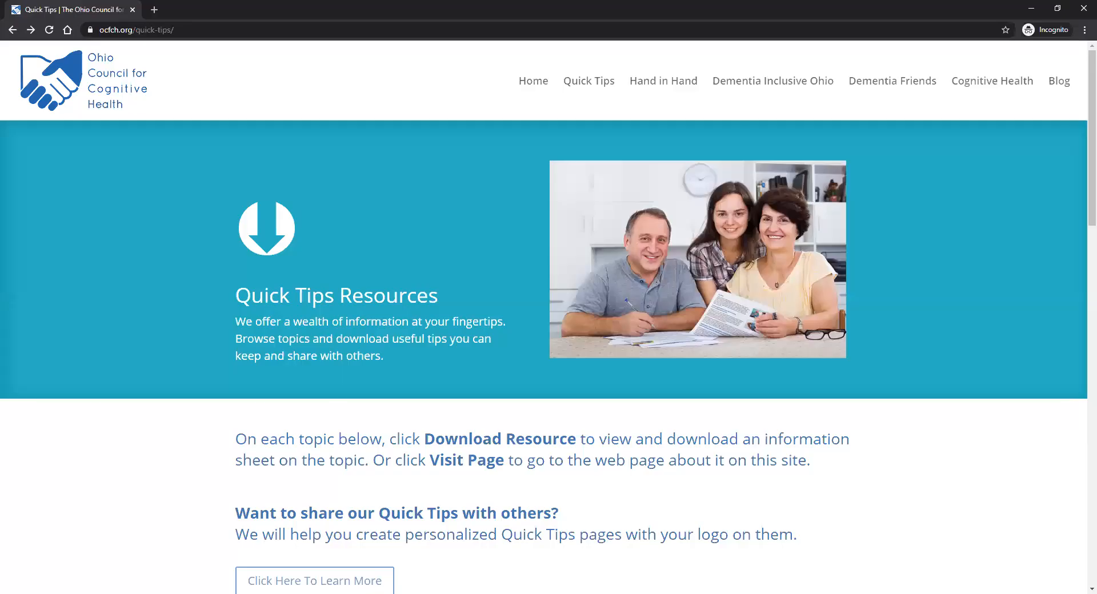
pyautogui.moveTo(138, 237)
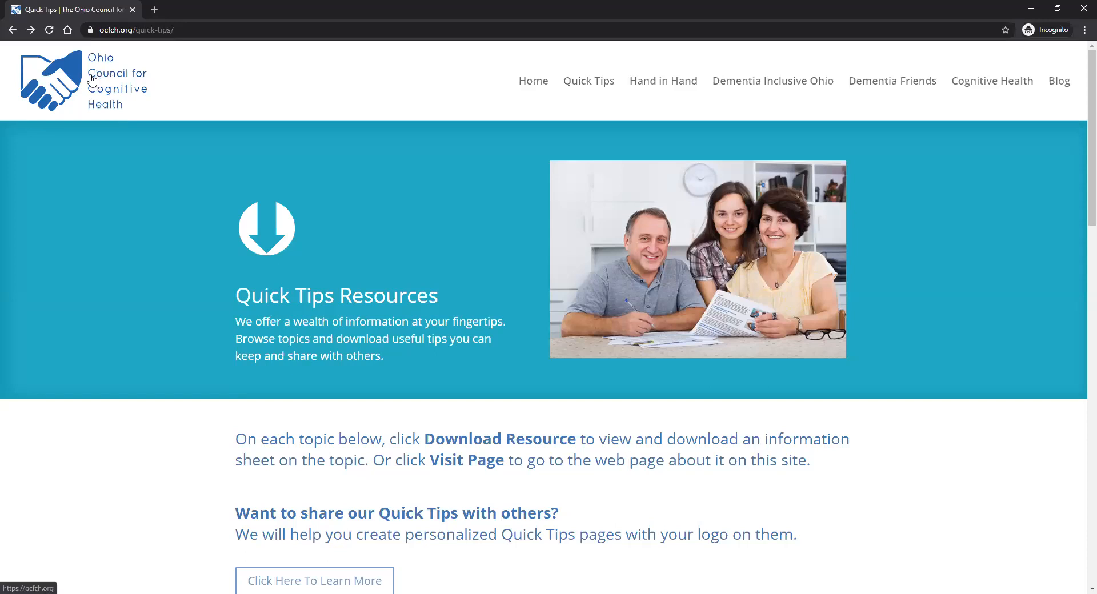
pyautogui.moveTo(118, 122)
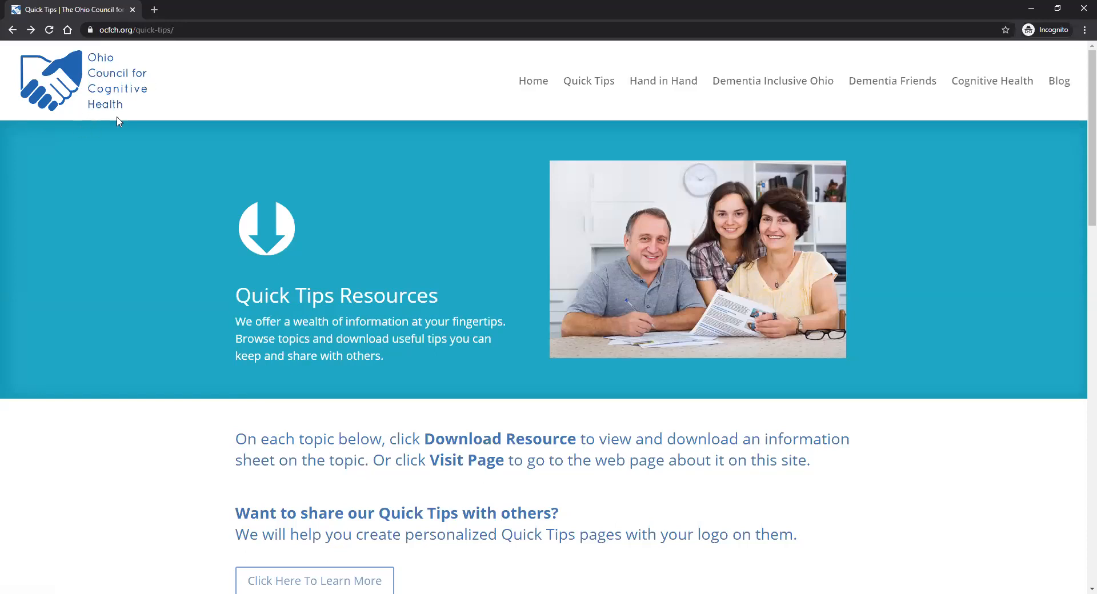
pyautogui.moveTo(119, 206)
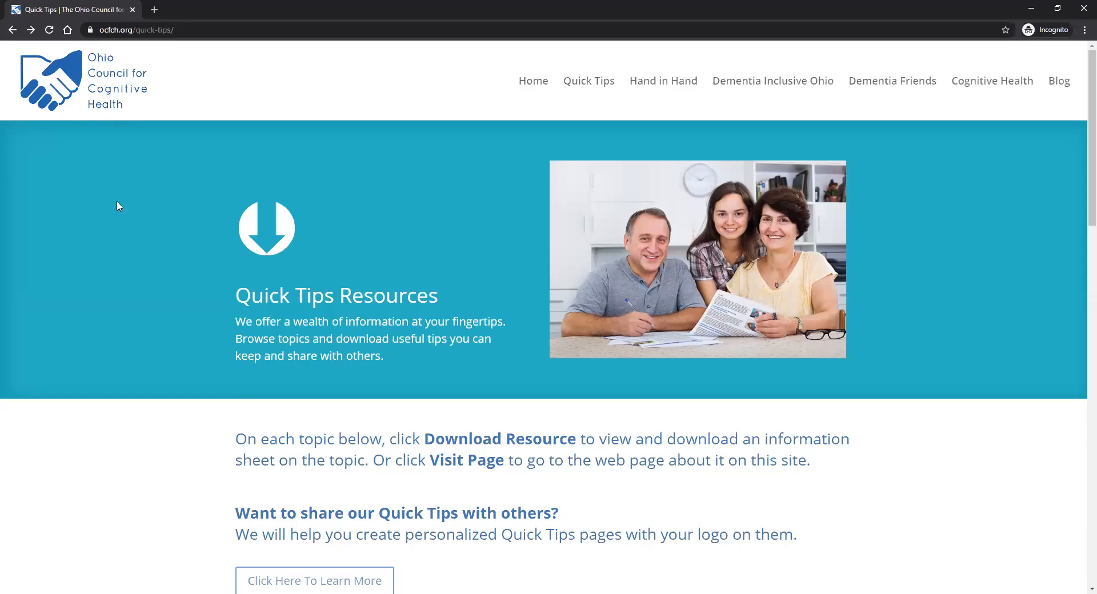
pyautogui.moveTo(169, 290)
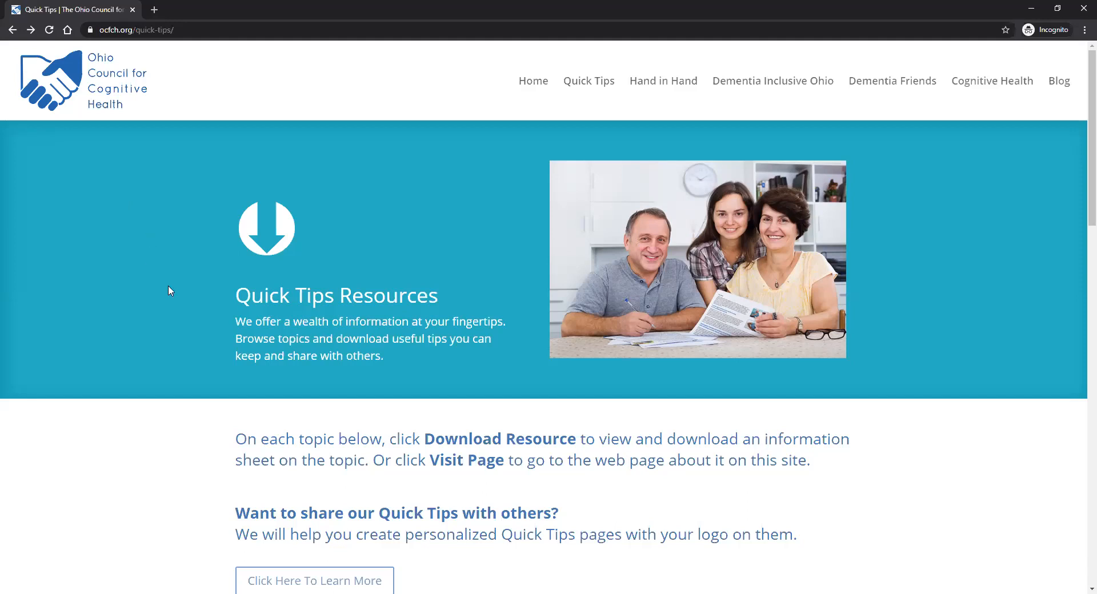
pyautogui.moveTo(158, 300)
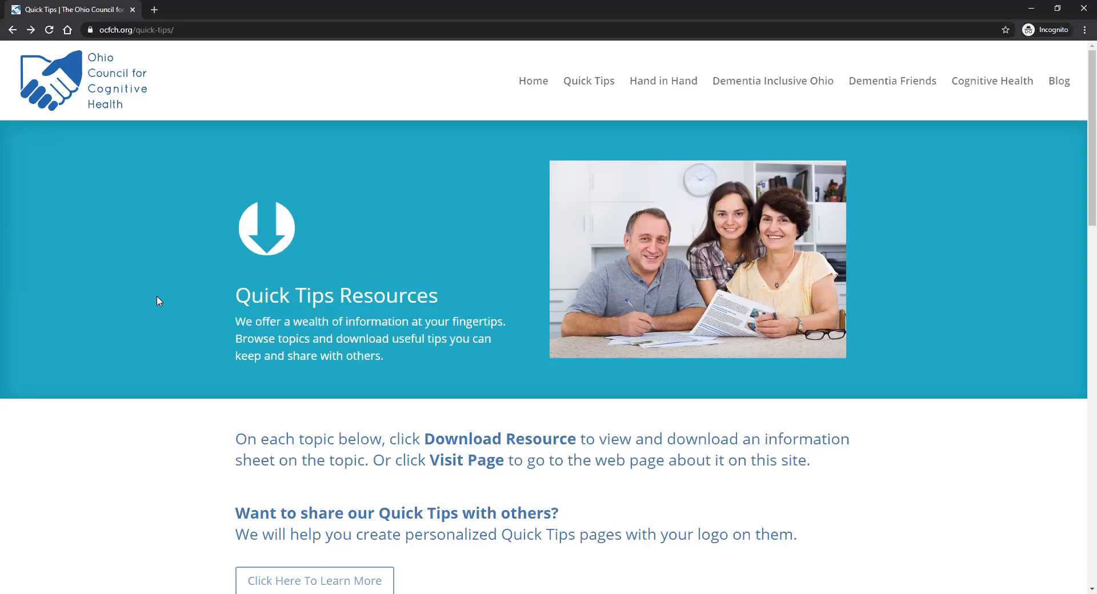
# - Scroll down to the first row of Quick Tips cards, Hand in Hand Ohio to Hiring Home Care Help
pyautogui.scroll(-3)
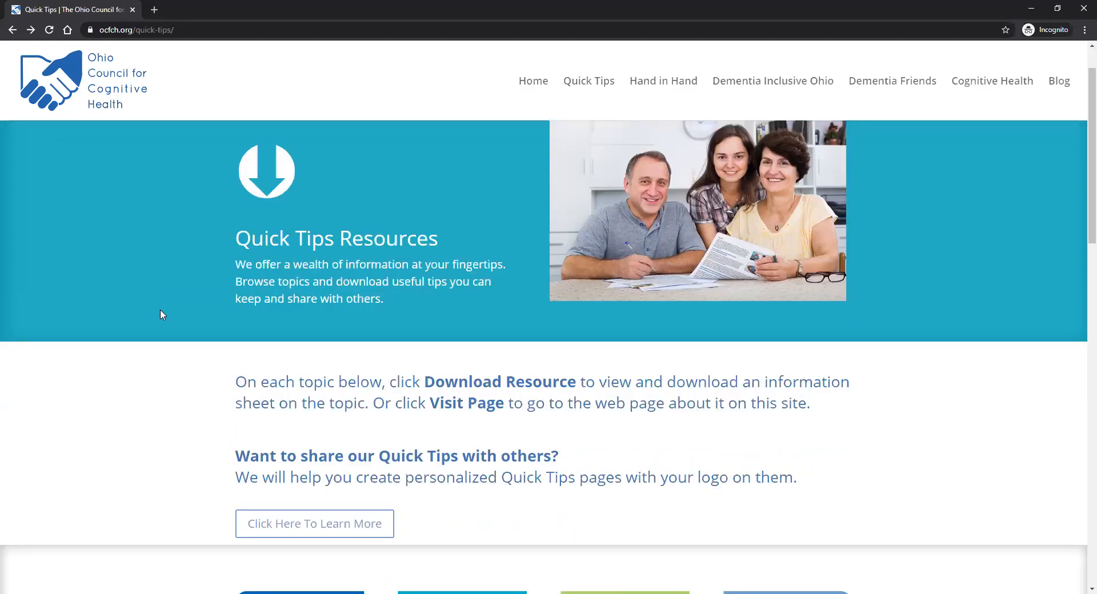
pyautogui.scroll(-3)
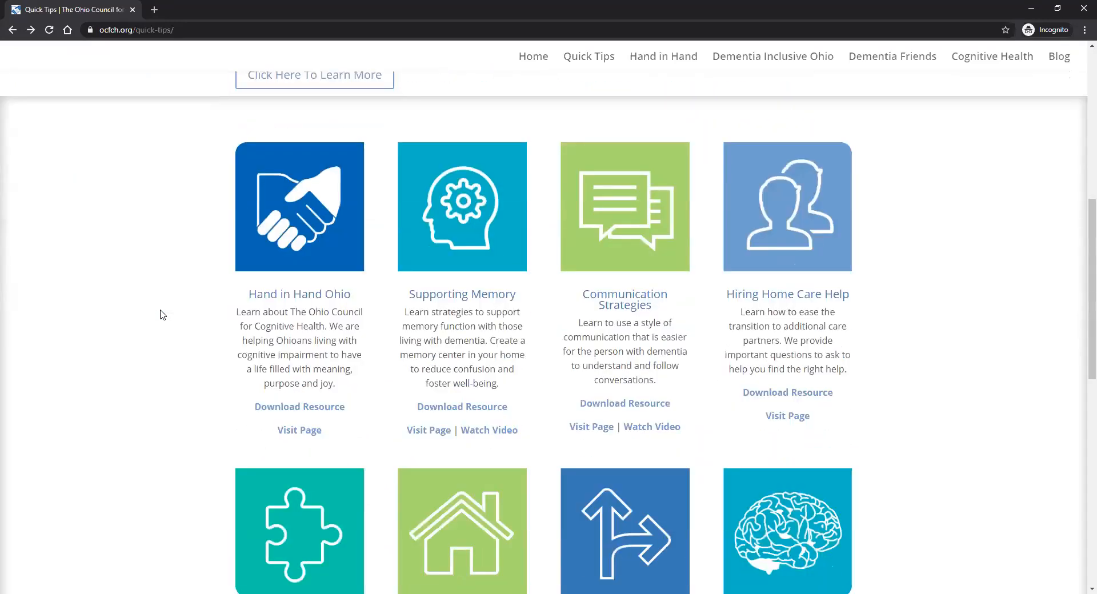
pyautogui.moveTo(664, 267)
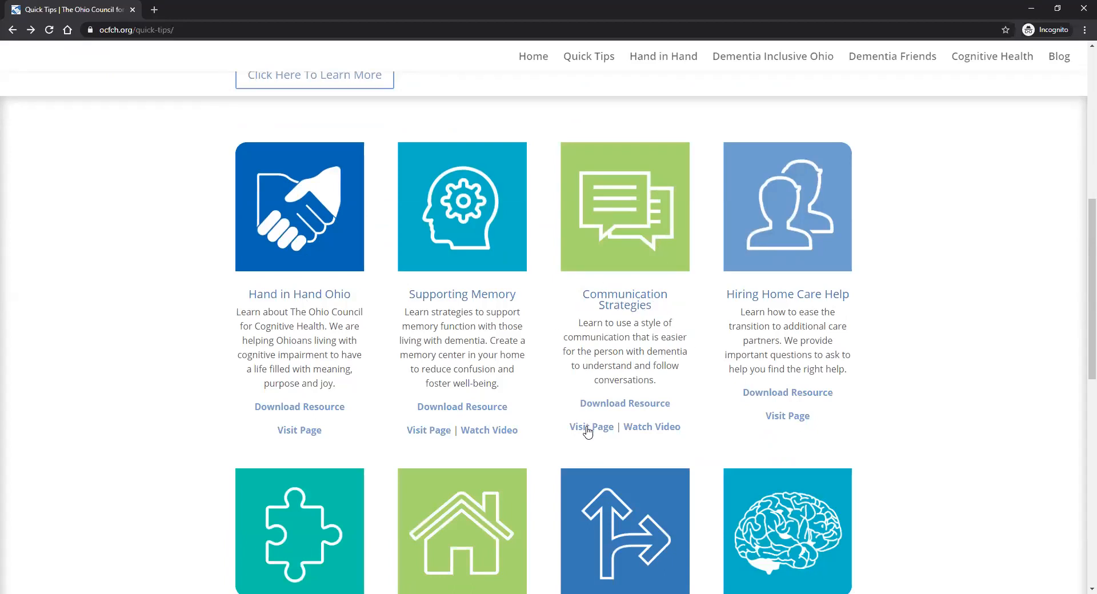
# - Visit the Communication Strategies page and scroll to the Communicate Effectively Consider This tips
pyautogui.click(591, 428)
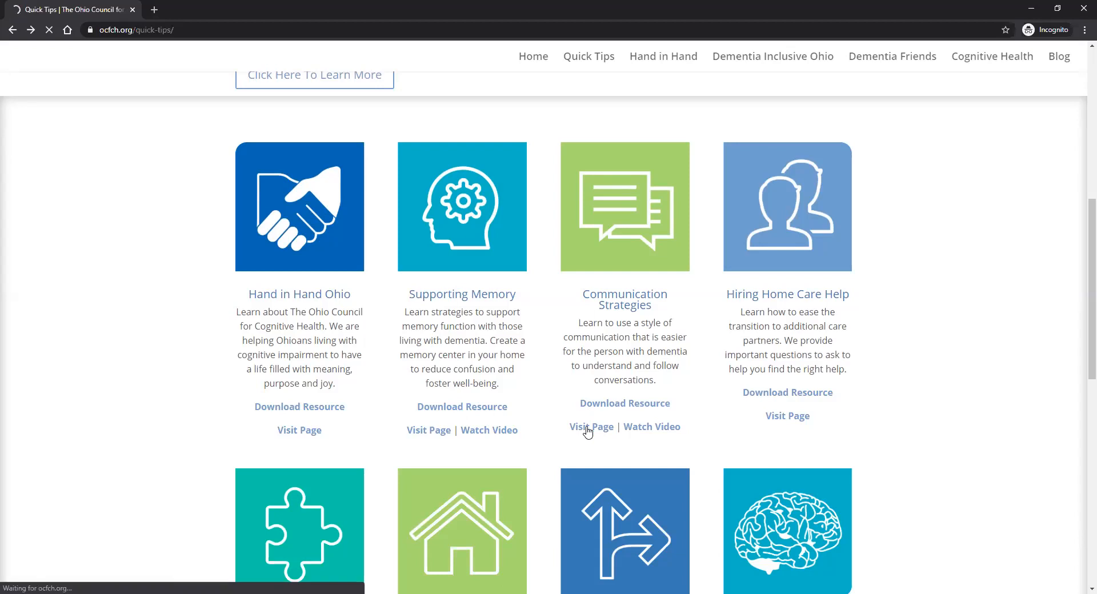
pyautogui.click(591, 428)
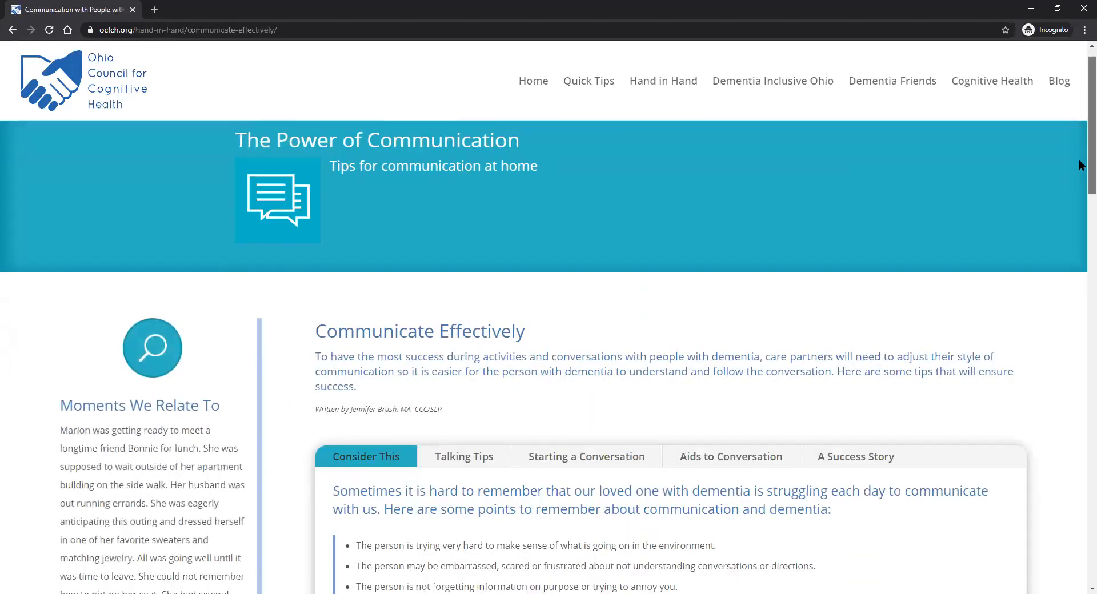
pyautogui.scroll(-3)
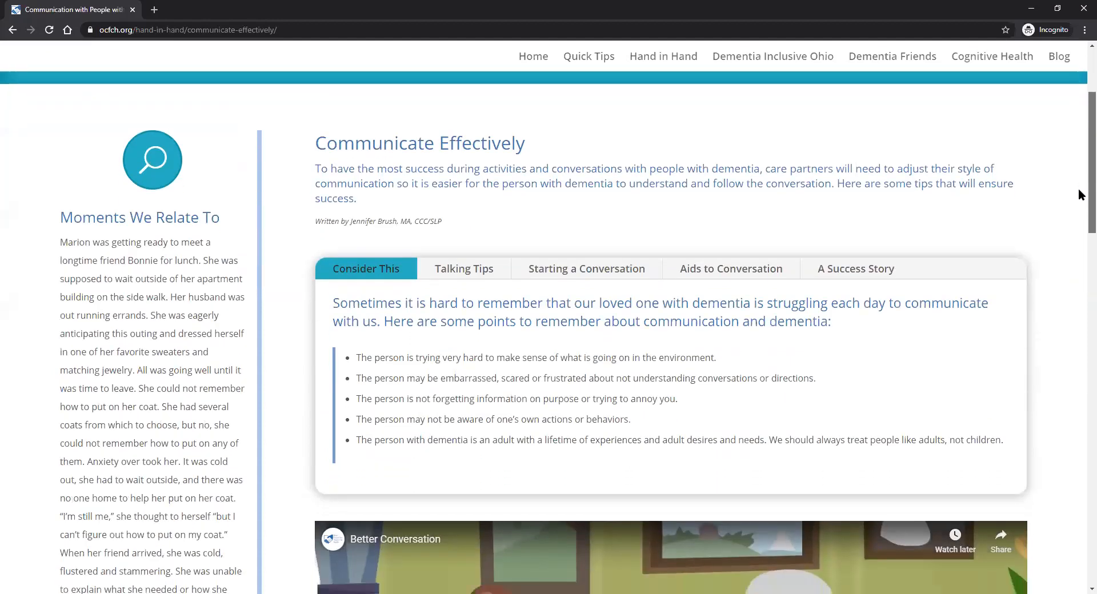
pyautogui.scroll(-3)
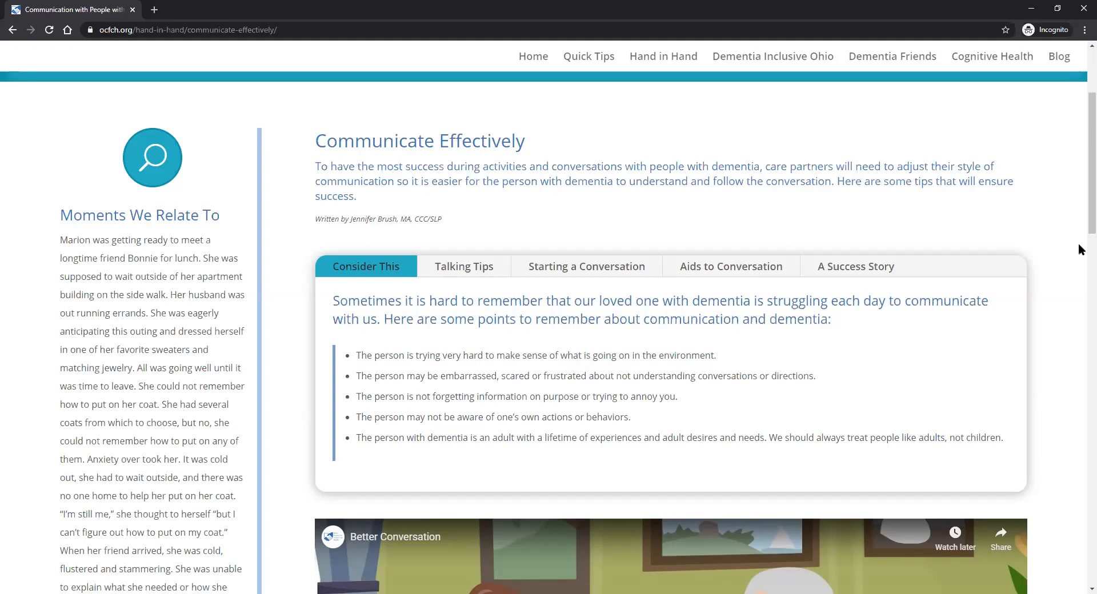
pyautogui.moveTo(1082, 229)
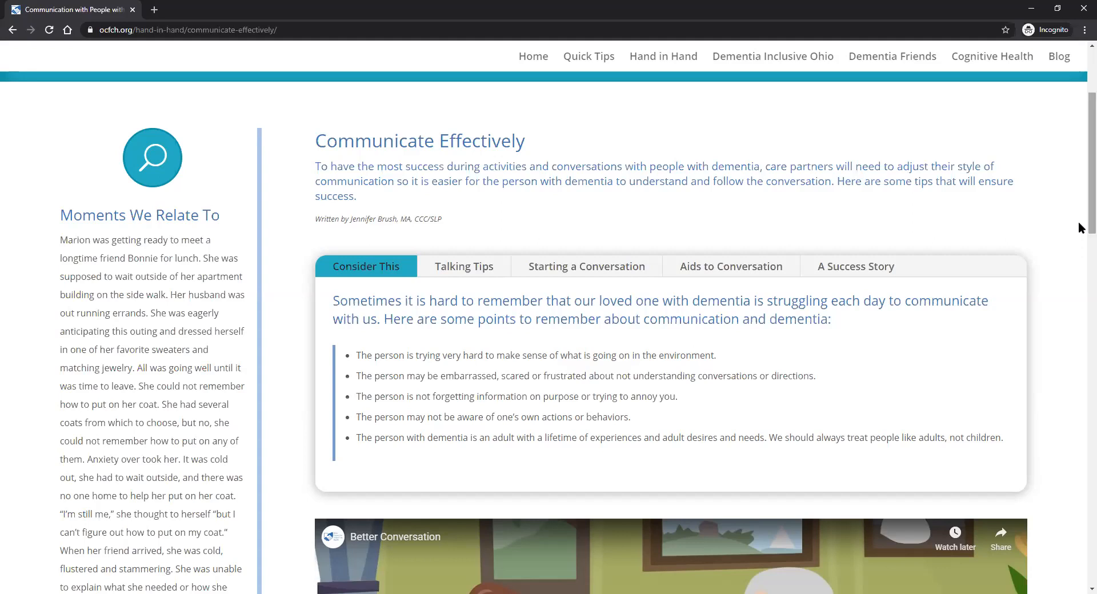
# - Scroll down the Communicate Effectively page to the Memory Books video and start it
pyautogui.scroll(-3)
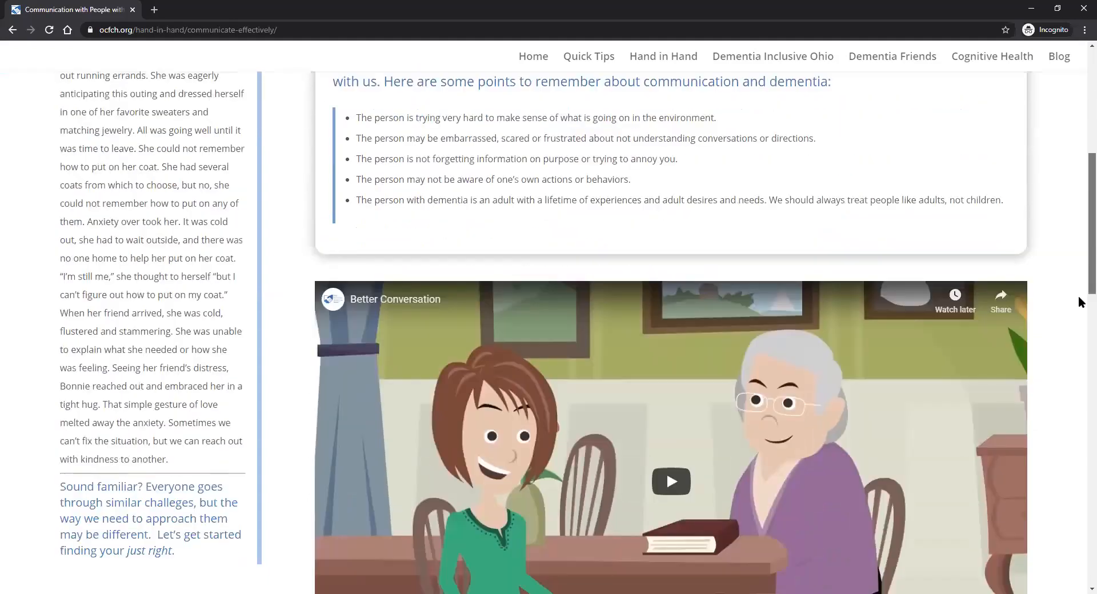
pyautogui.scroll(-3)
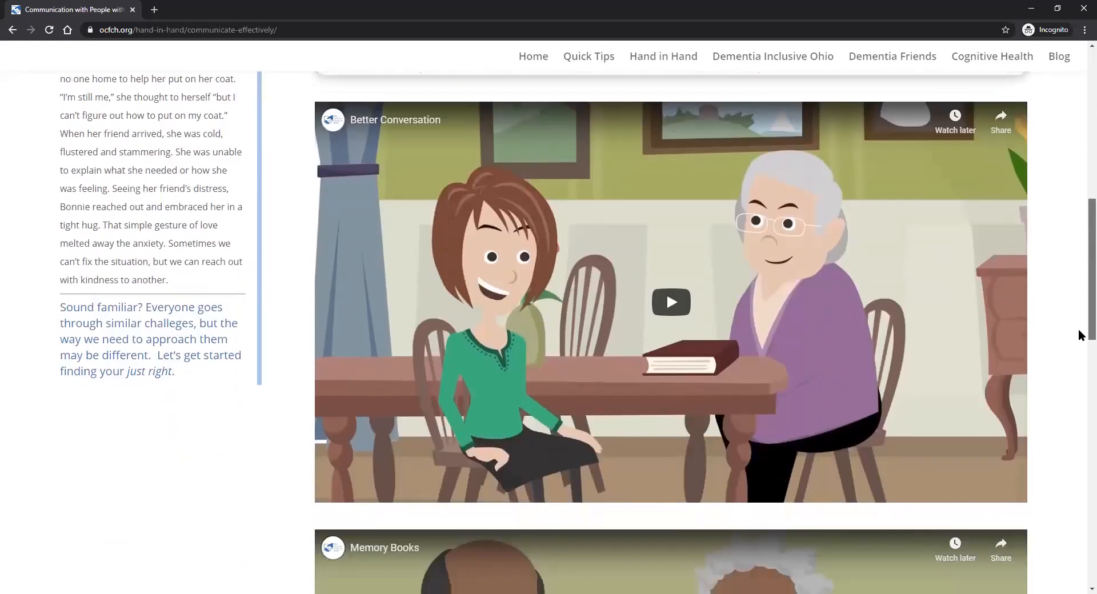
pyautogui.scroll(-3)
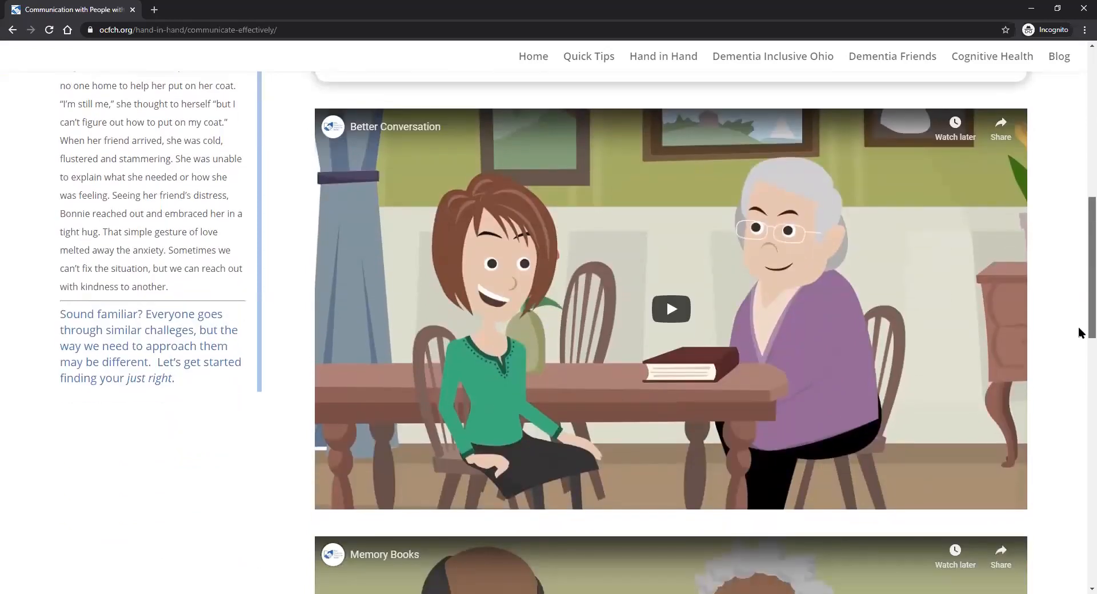
pyautogui.scroll(-3)
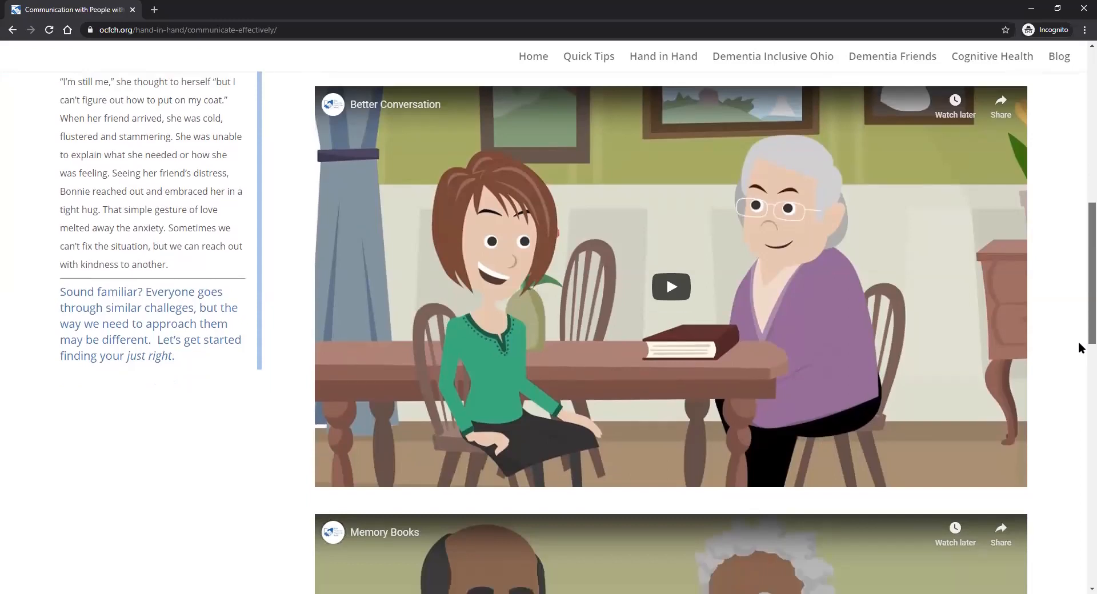
pyautogui.scroll(-3)
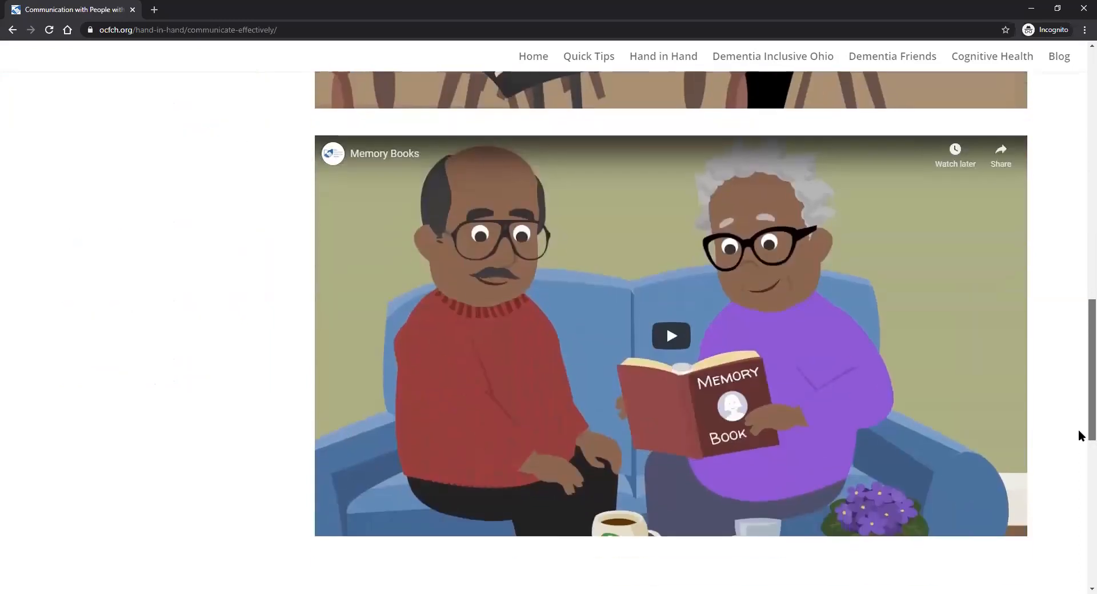
pyautogui.scroll(-3)
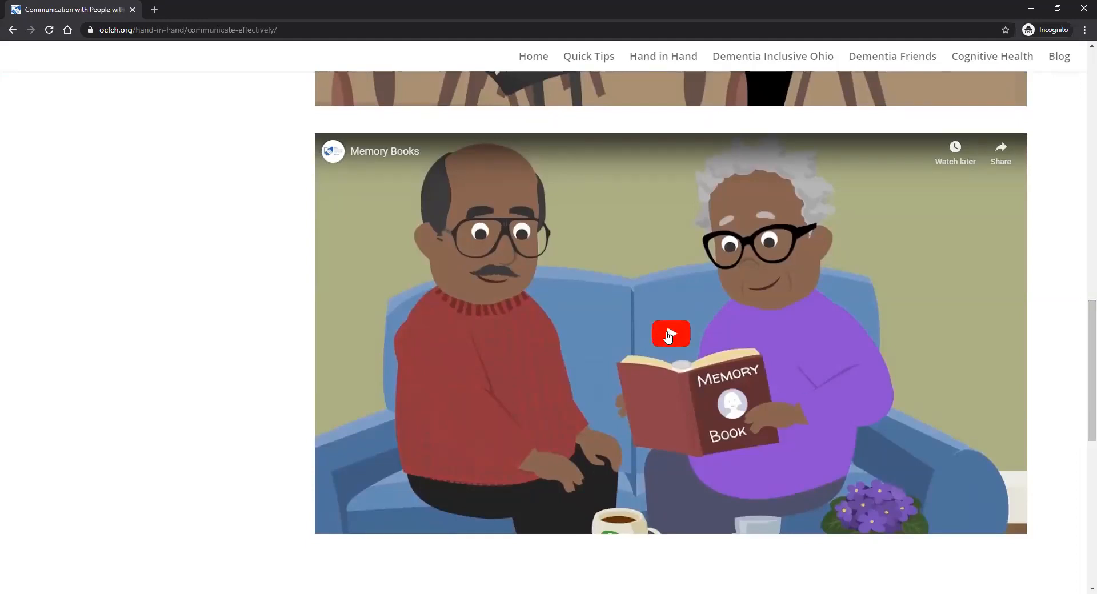
pyautogui.click(670, 334)
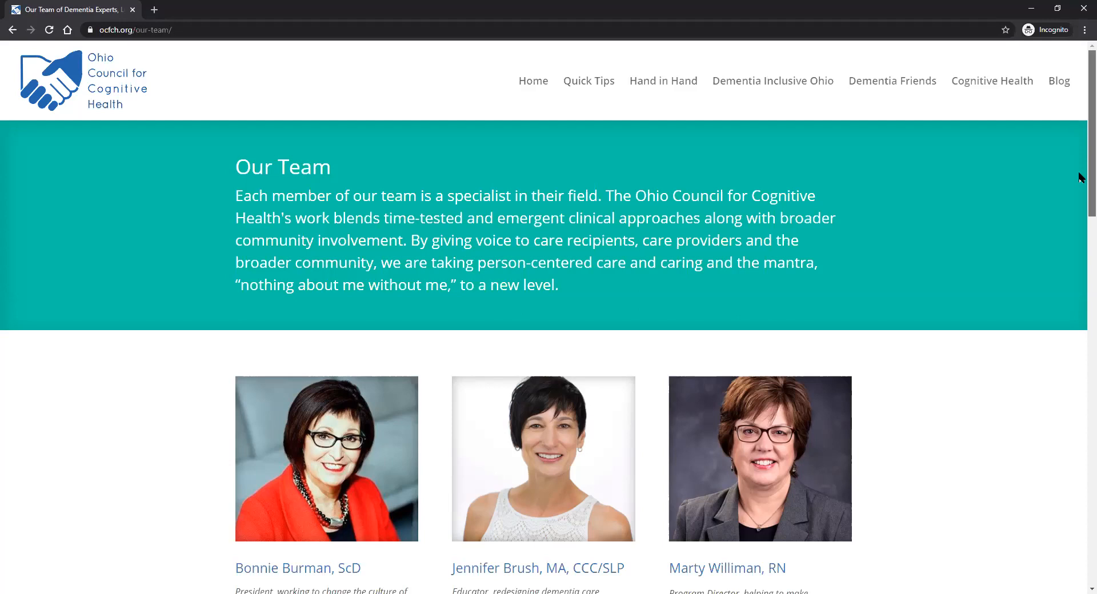
pyautogui.scroll(-3)
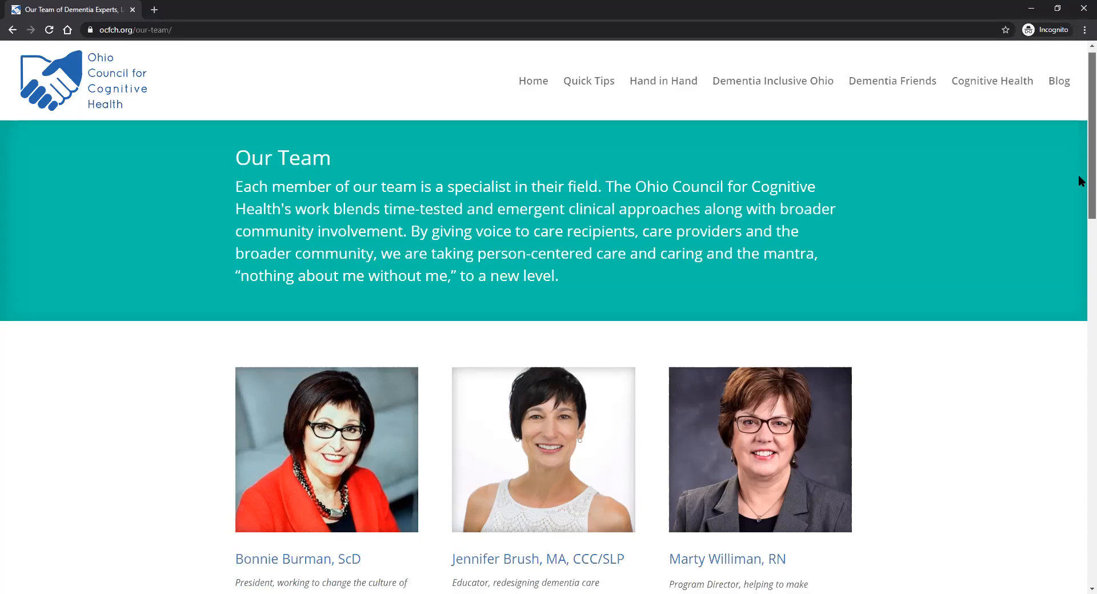
pyautogui.scroll(-3)
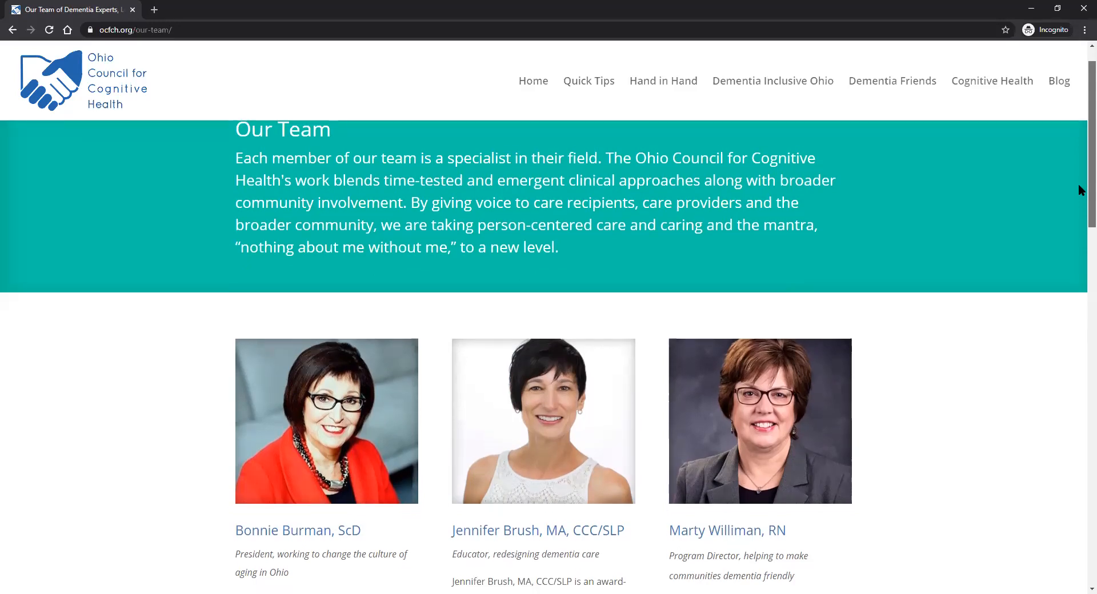
pyautogui.scroll(-3)
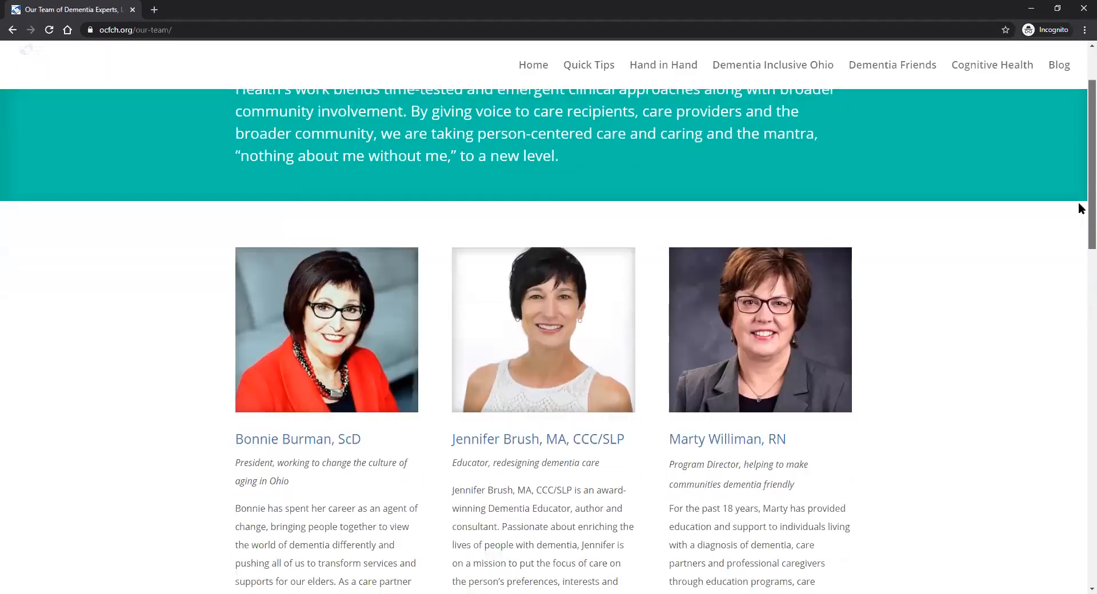
pyautogui.scroll(-3)
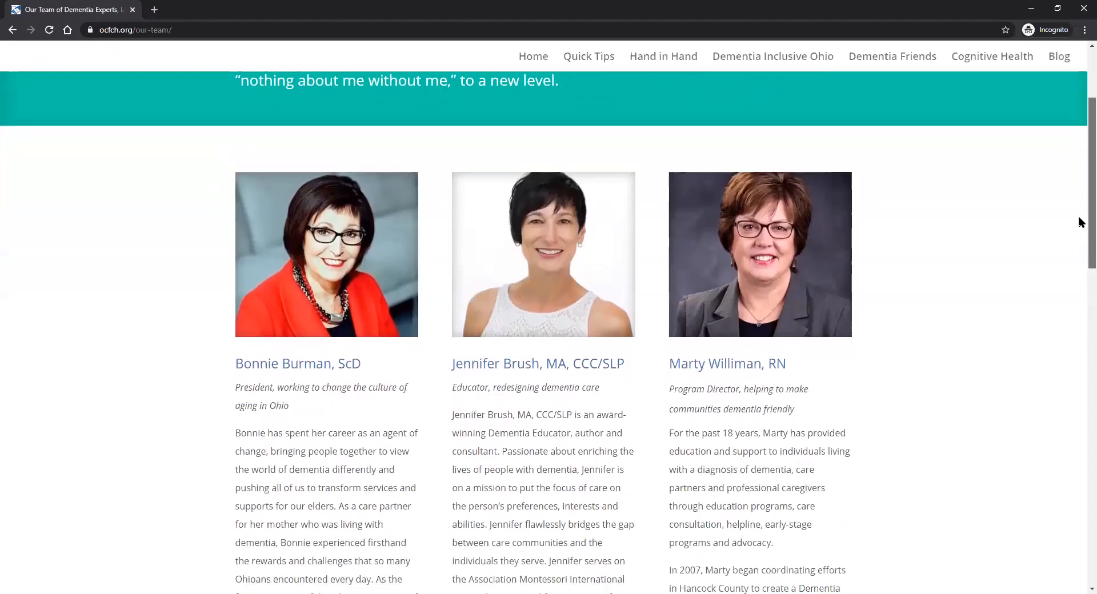
pyautogui.scroll(-3)
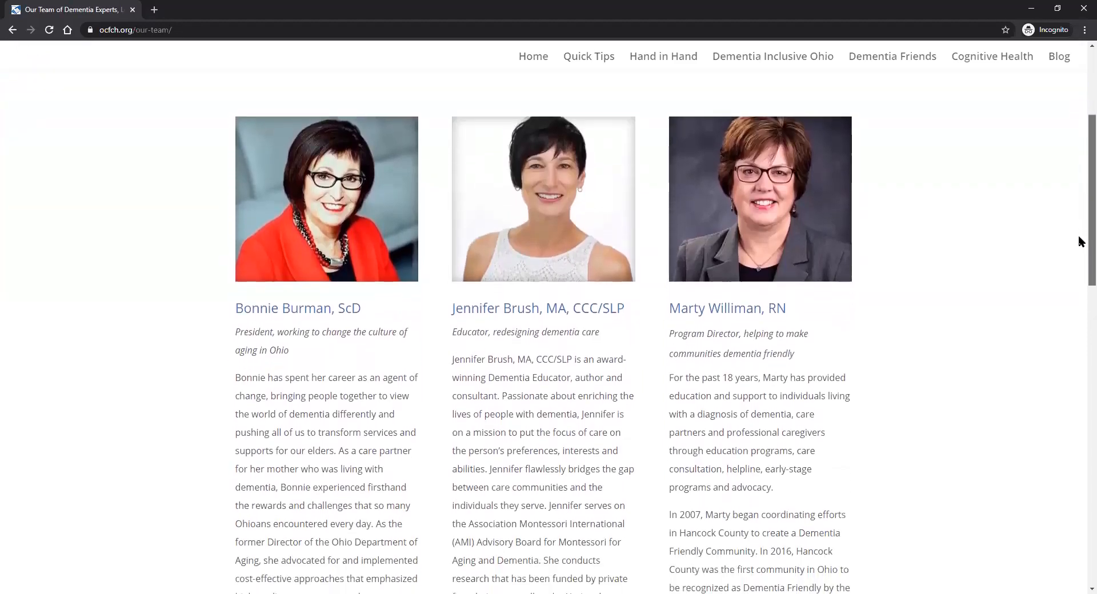
pyautogui.scroll(-3)
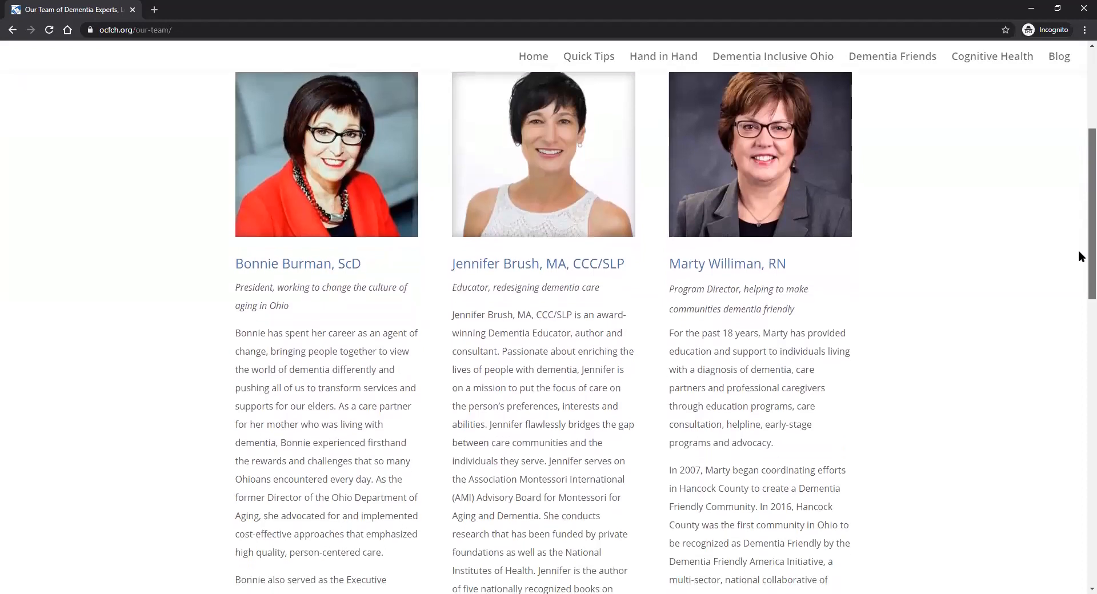
pyautogui.scroll(-3)
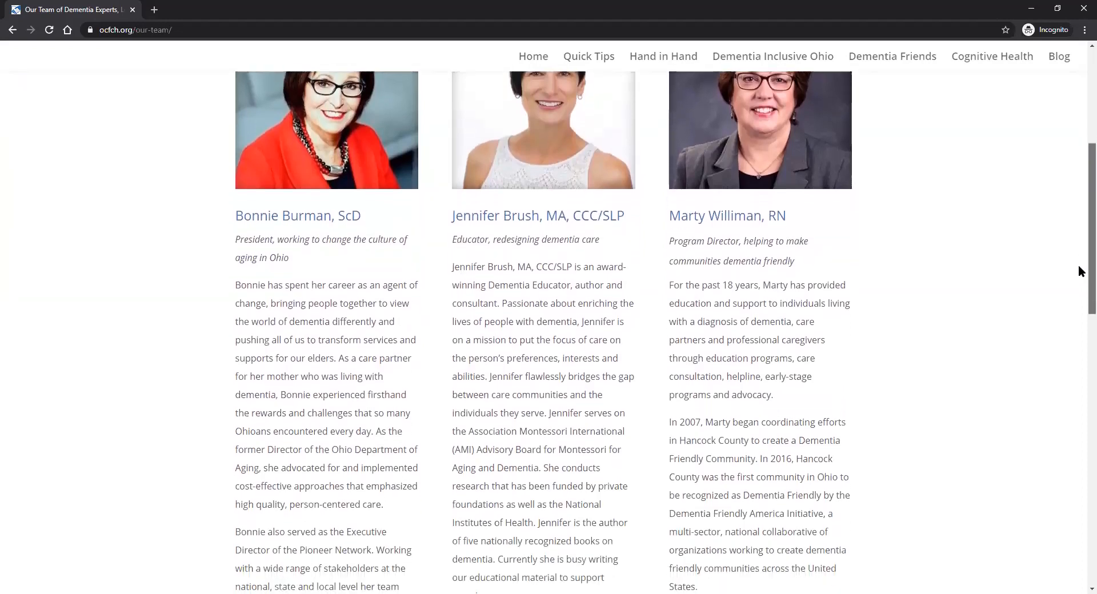
pyautogui.scroll(-3)
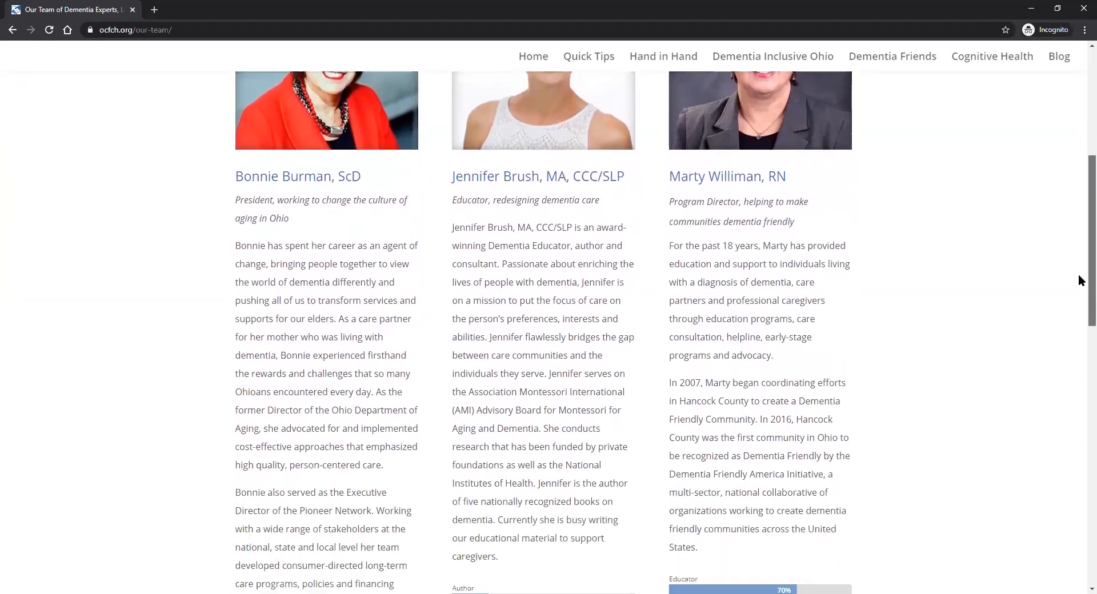
pyautogui.scroll(-3)
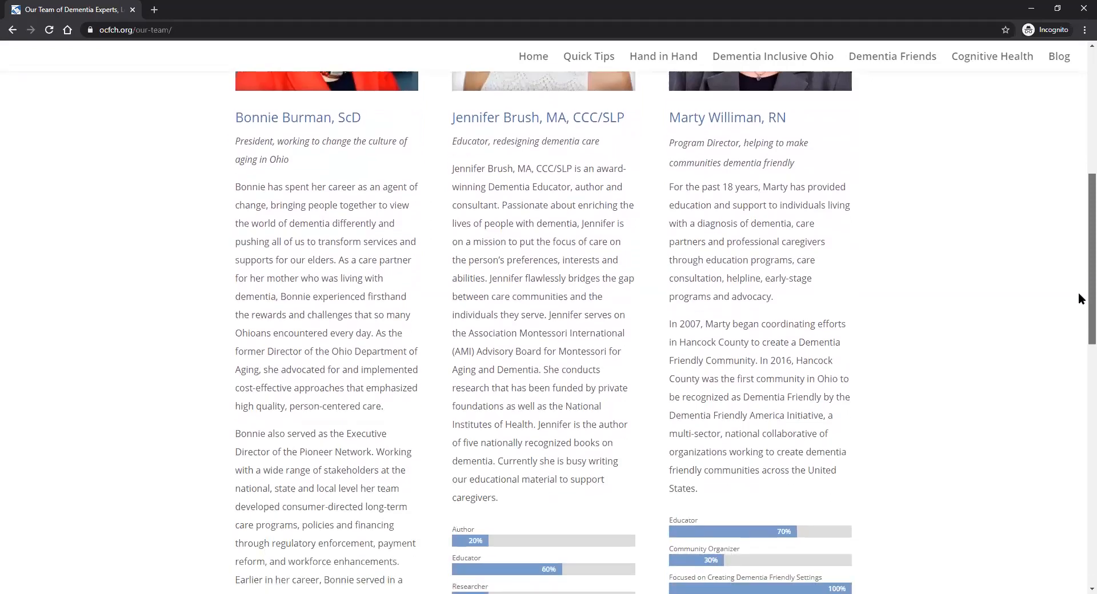
pyautogui.scroll(-3)
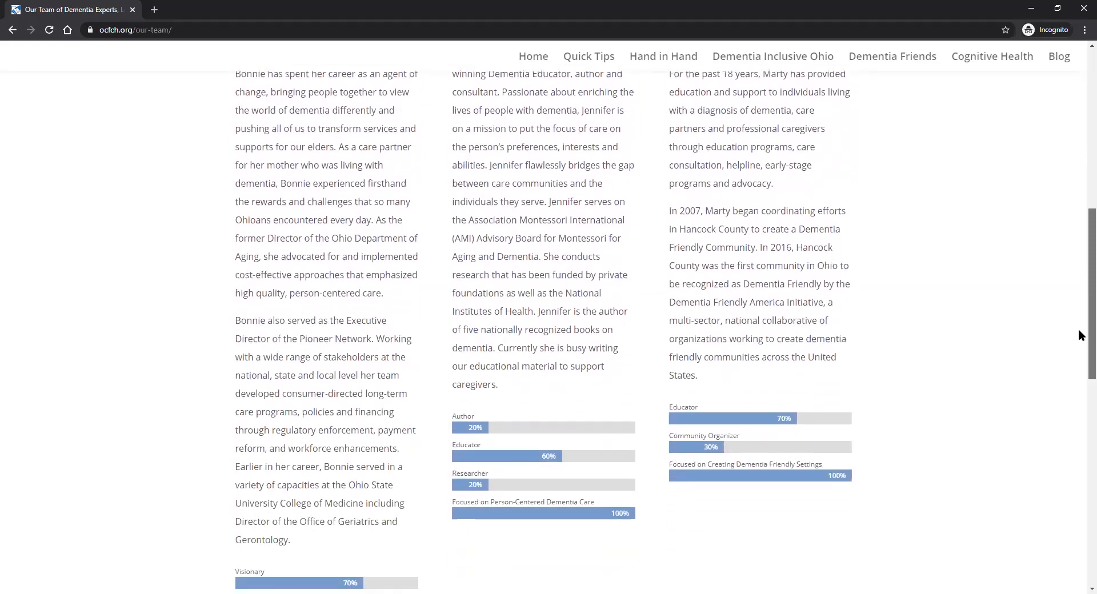
pyautogui.scroll(-3)
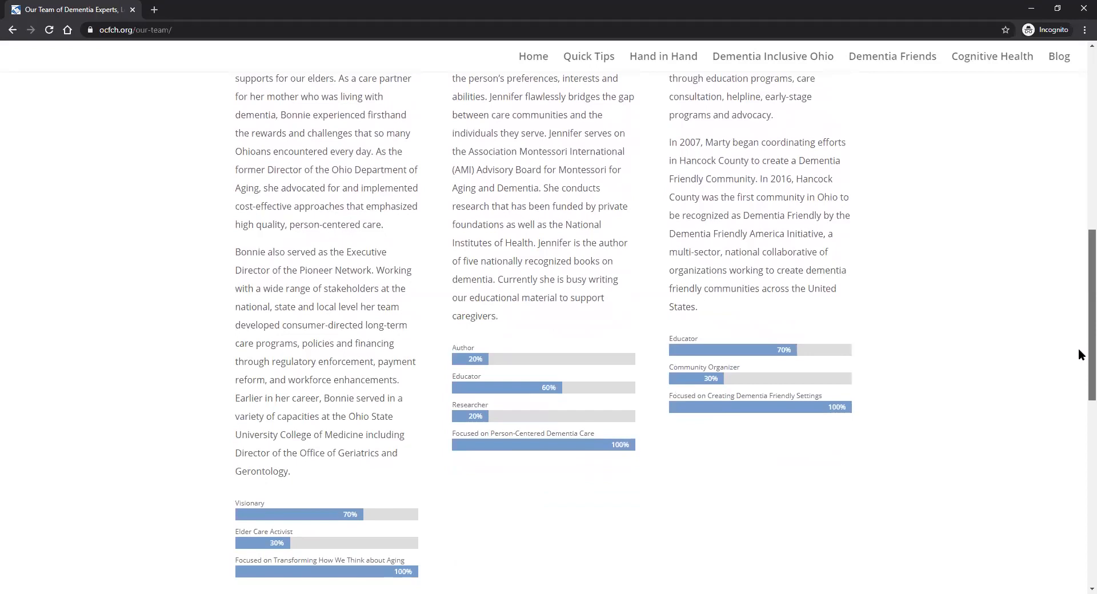
pyautogui.scroll(-3)
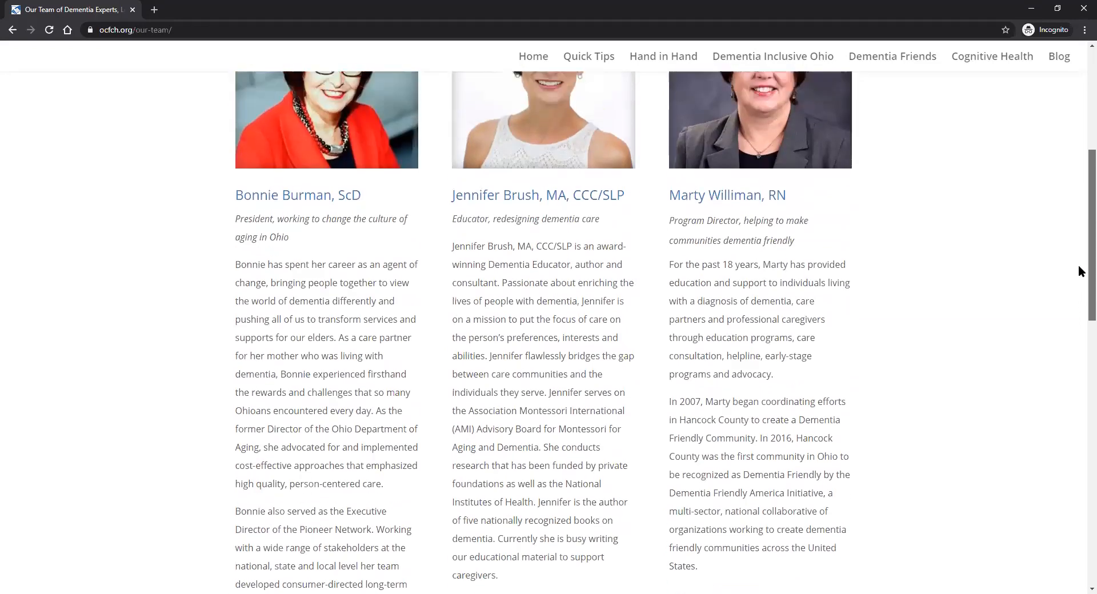
pyautogui.scroll(3)
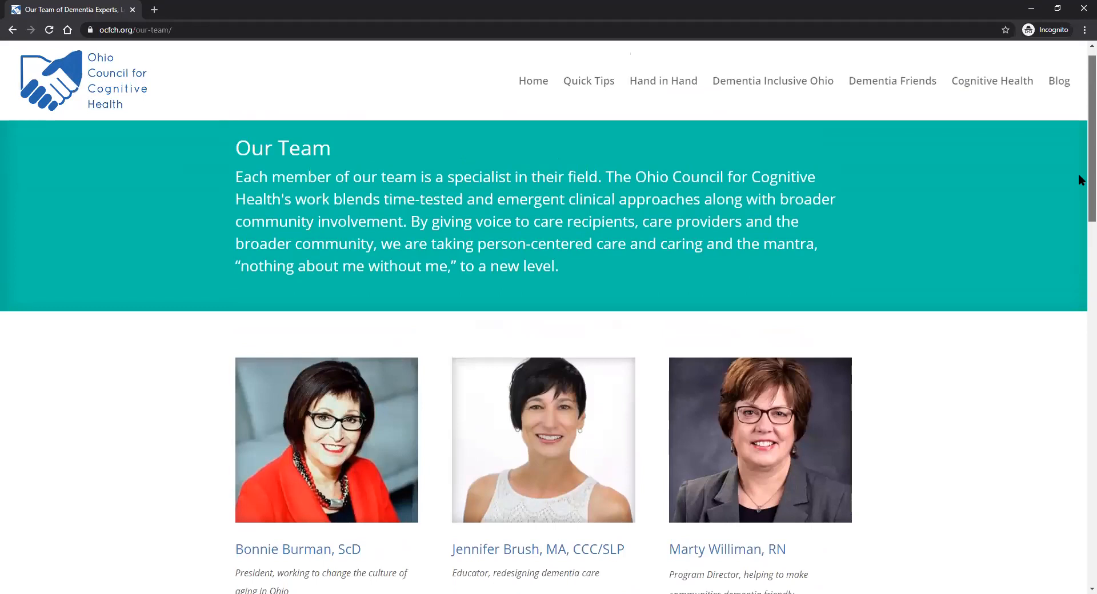
pyautogui.moveTo(234, 476)
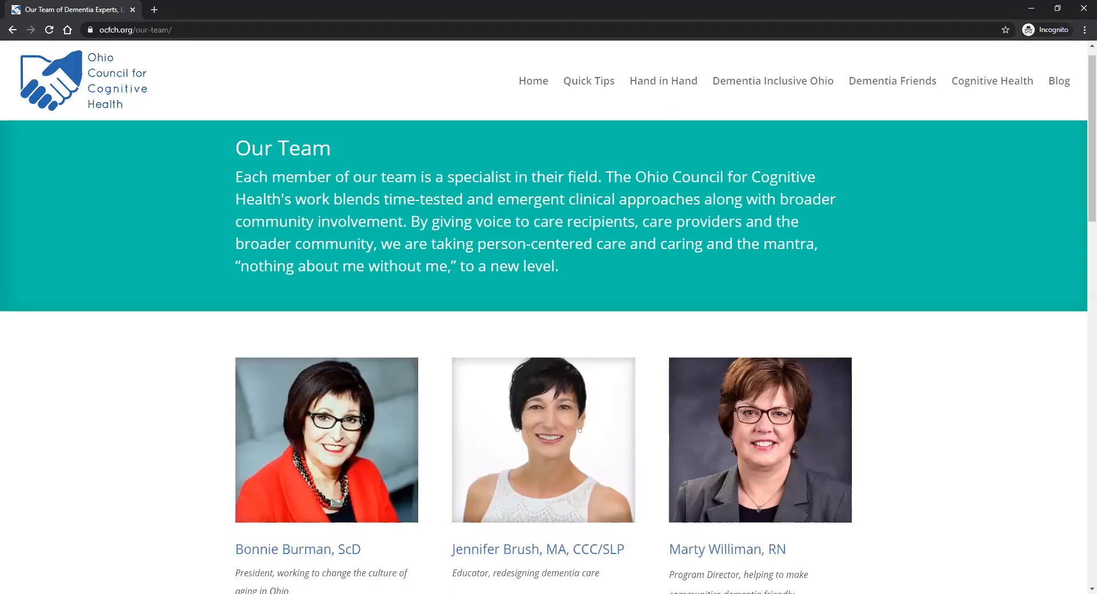
pyautogui.click(663, 80)
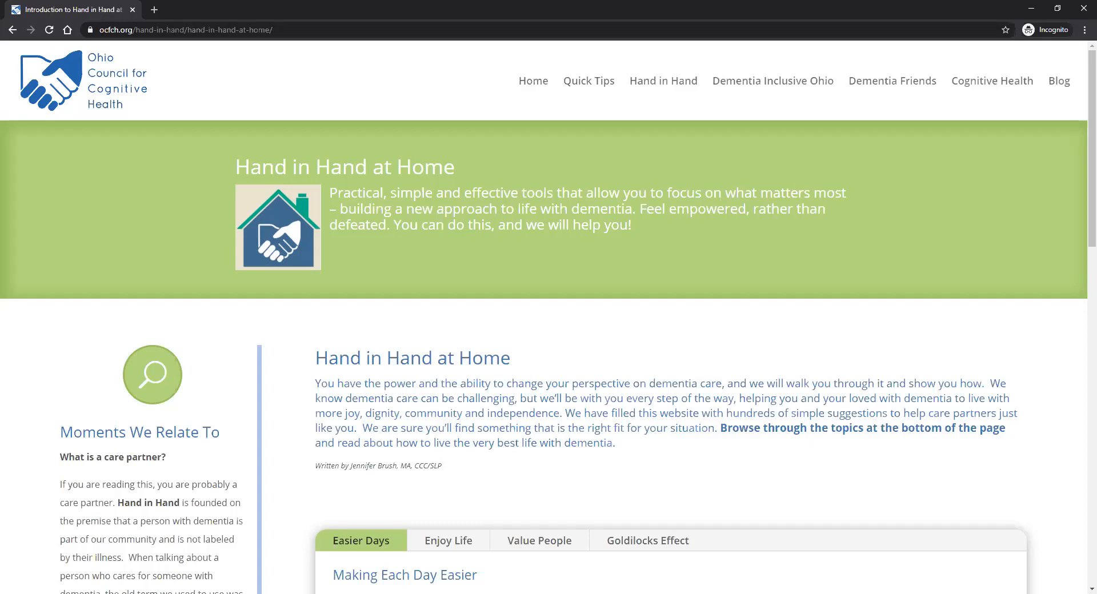
pyautogui.moveTo(801, 120)
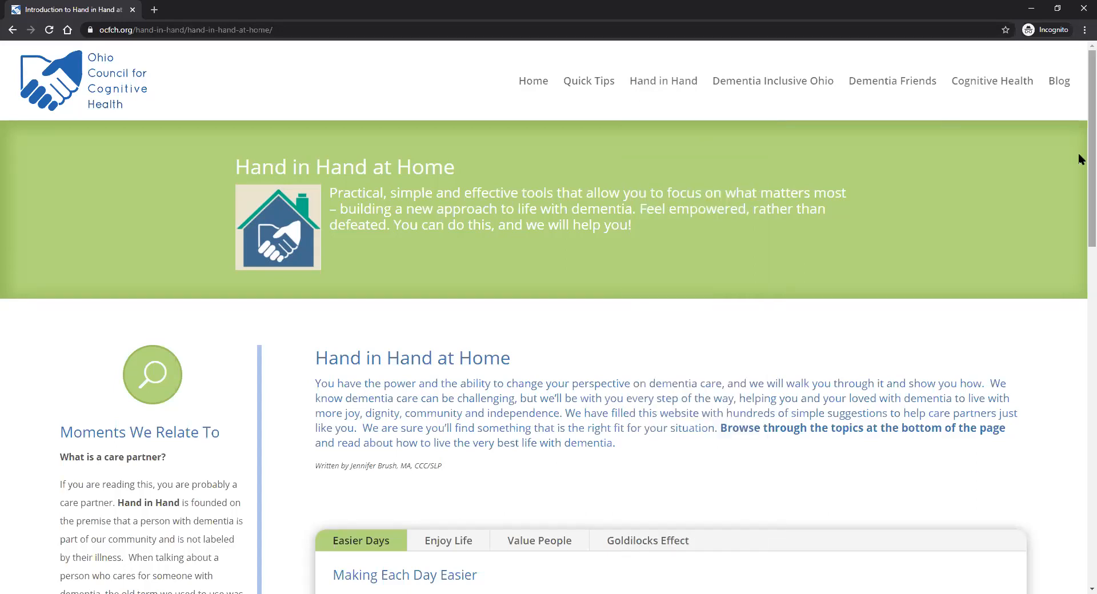
# - Scroll down the Hand in Hand at Home page through its Easier Days tips
pyautogui.scroll(-3)
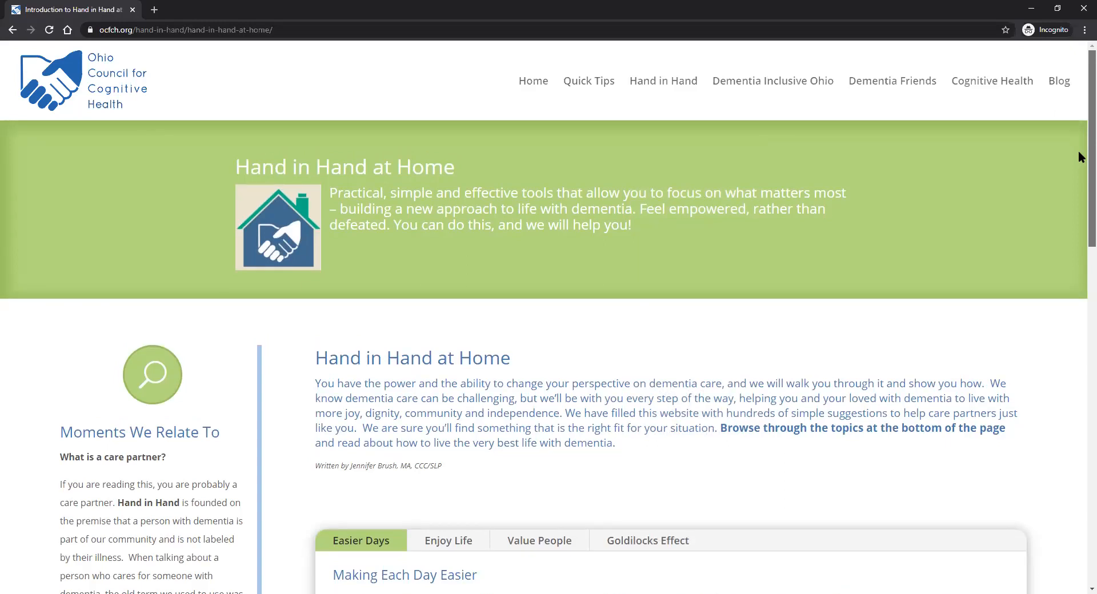
pyautogui.scroll(-3)
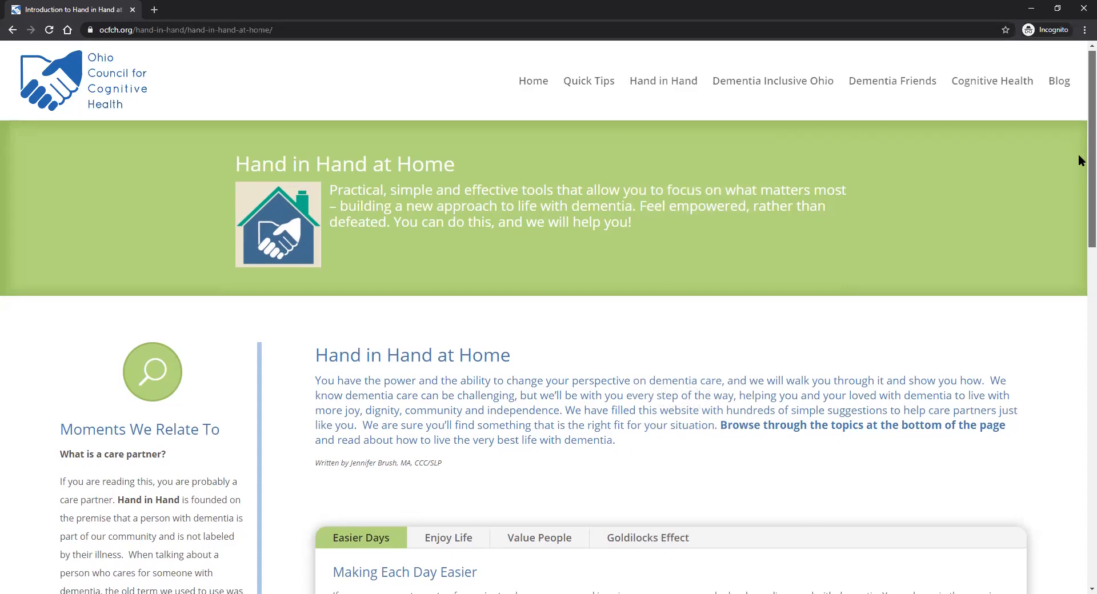
pyautogui.scroll(-3)
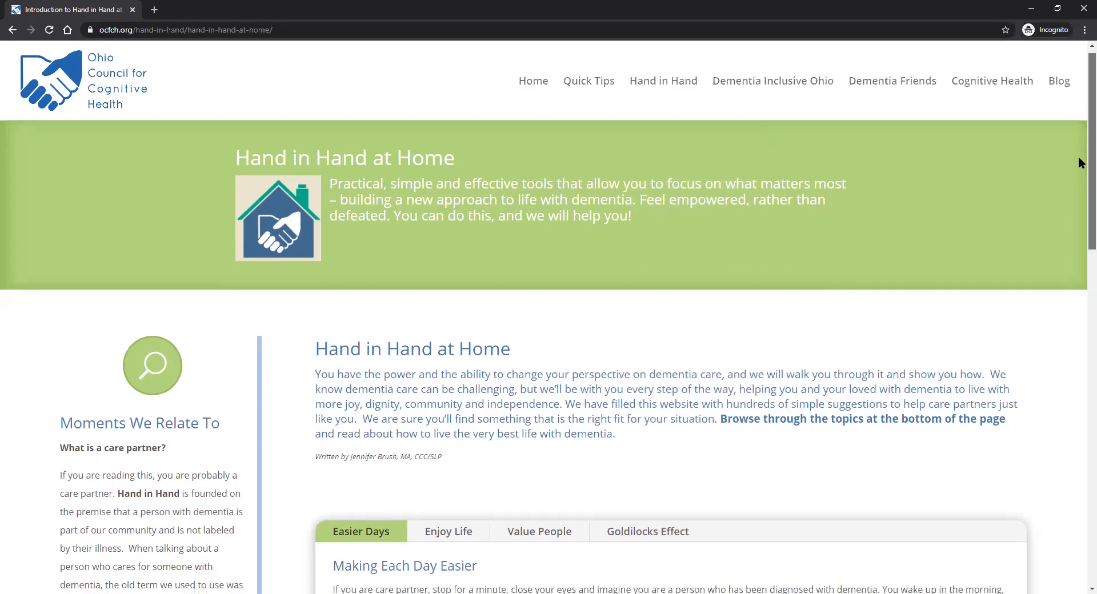
pyautogui.scroll(-3)
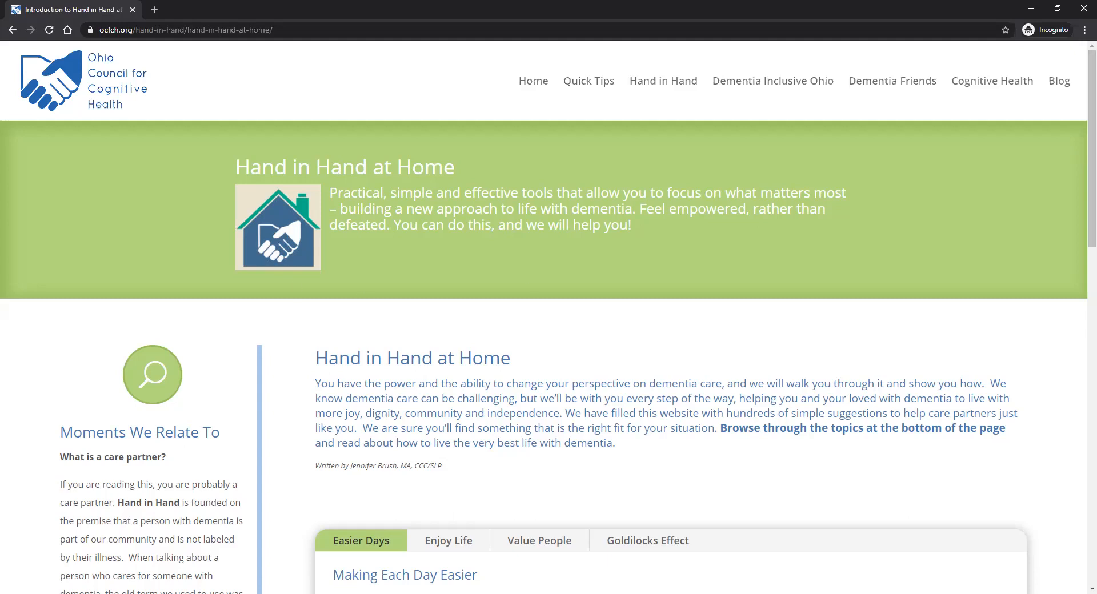
pyautogui.moveTo(481, 105)
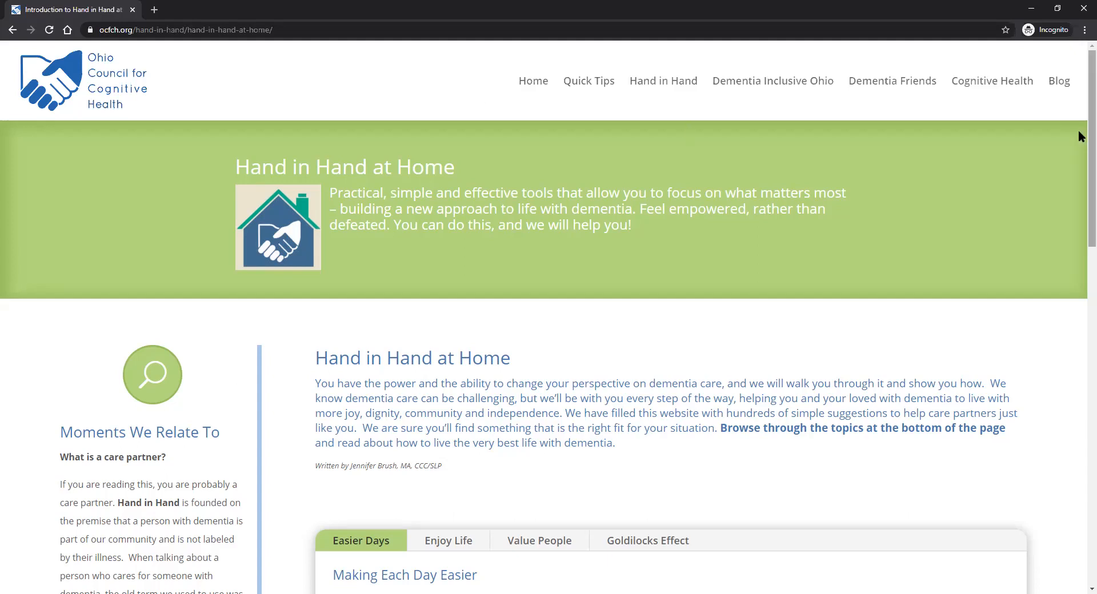
# - Scroll down the Hand in Hand at Home page to the full topic card grid through Get Started
pyautogui.scroll(-3)
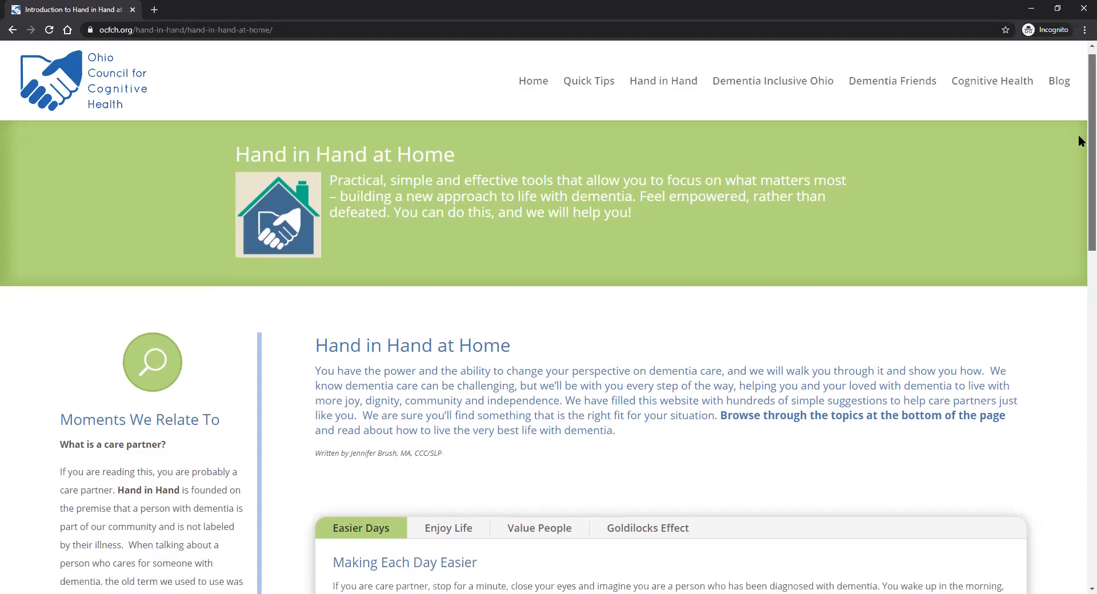
pyautogui.scroll(-3)
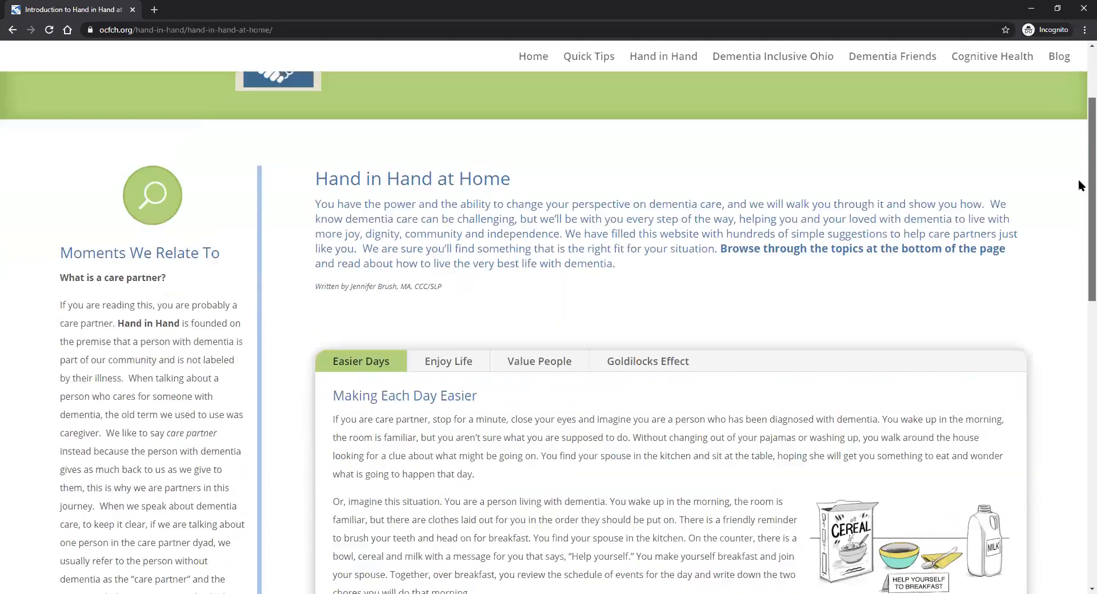
pyautogui.scroll(-3)
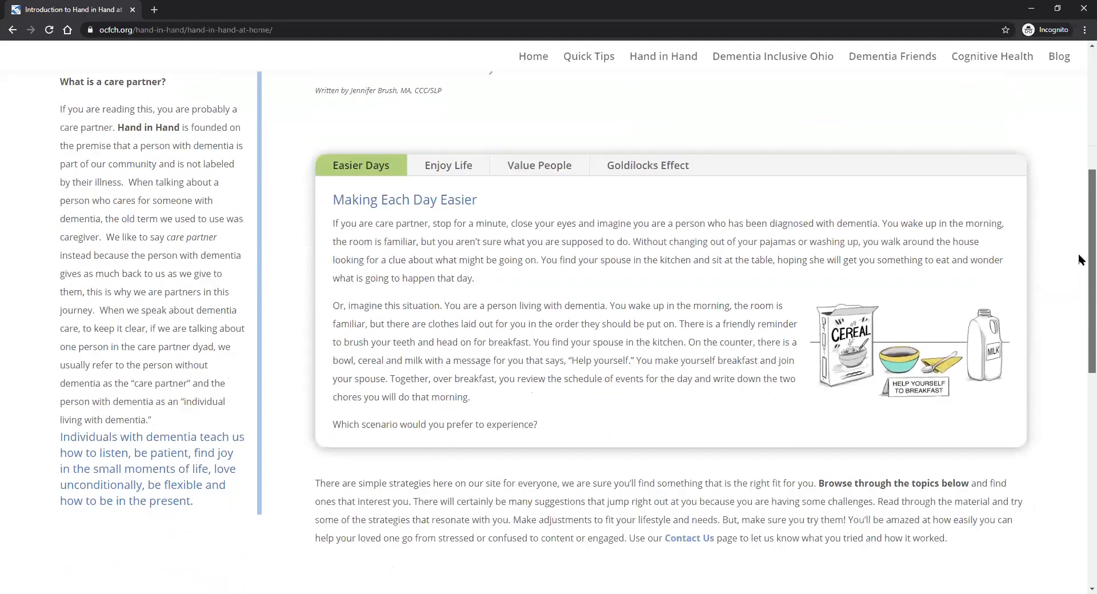
pyautogui.scroll(-3)
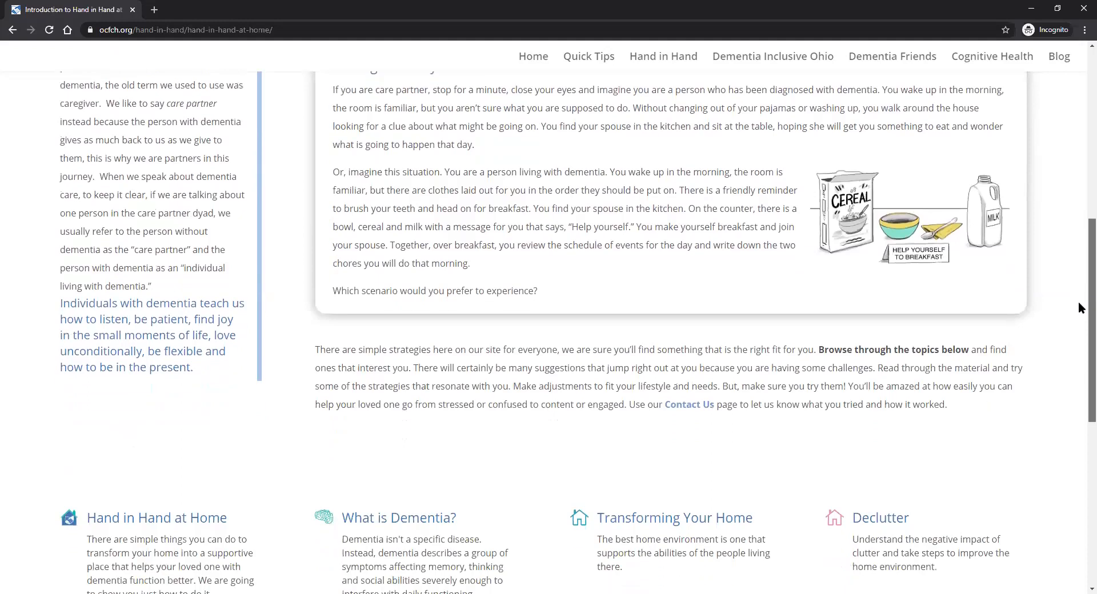
pyautogui.scroll(-3)
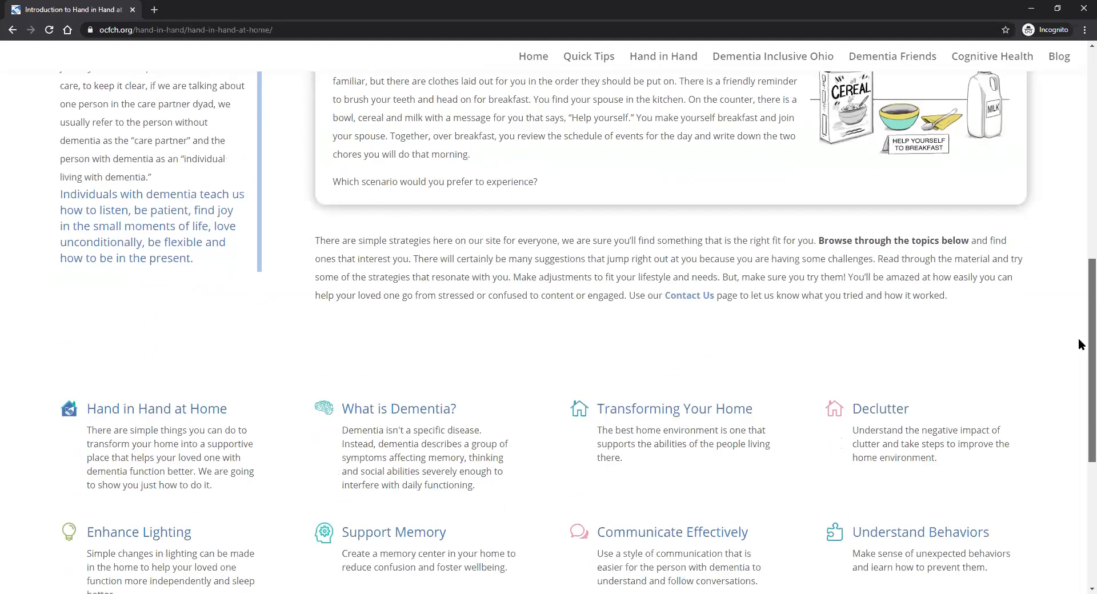
pyautogui.scroll(-3)
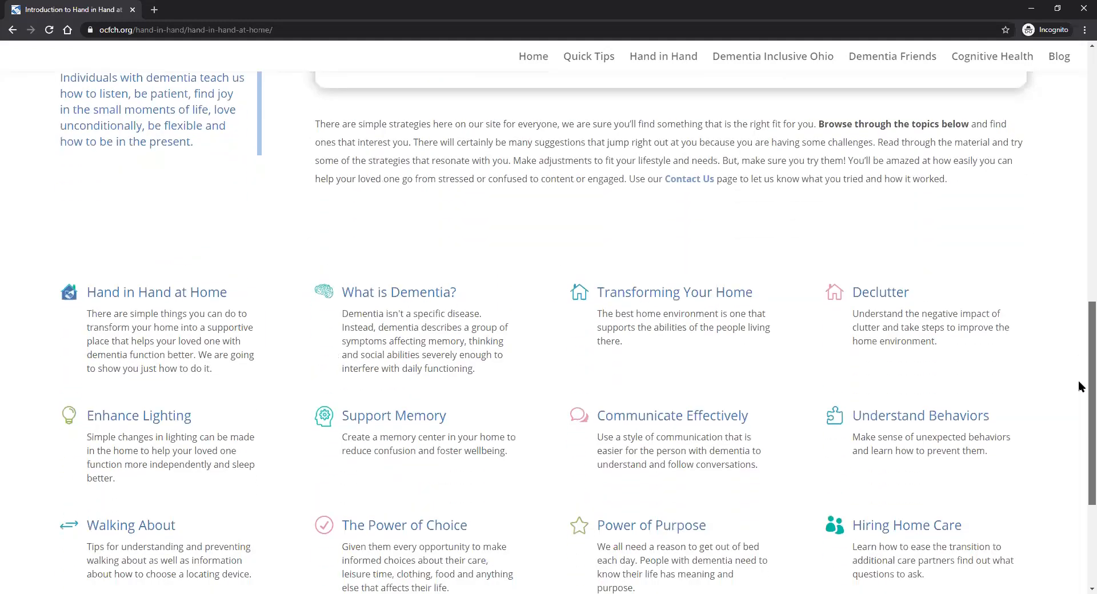
pyautogui.scroll(-3)
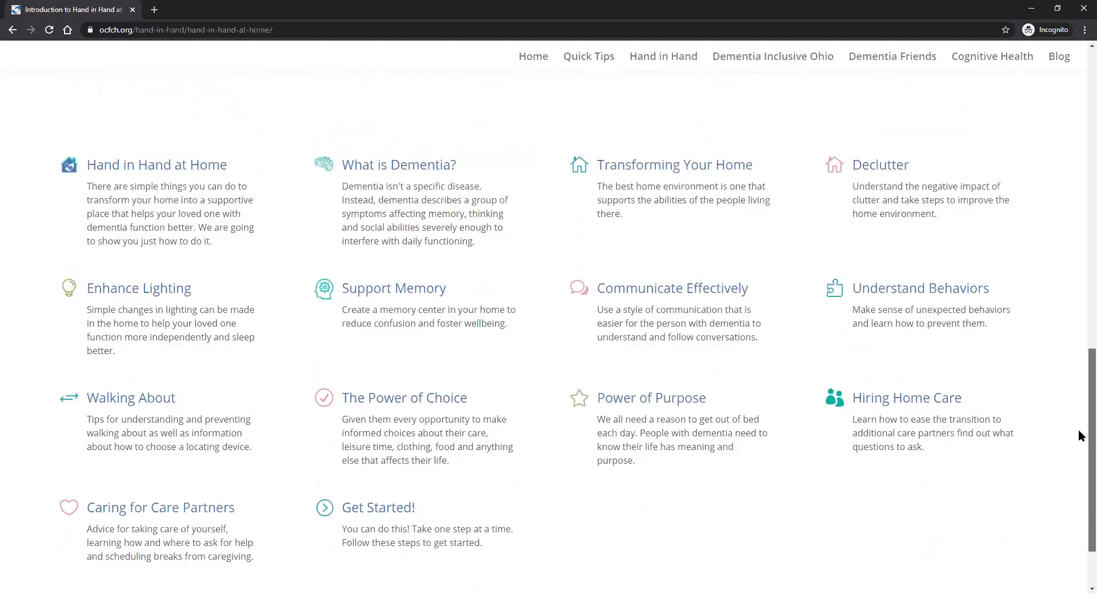
pyautogui.scroll(-3)
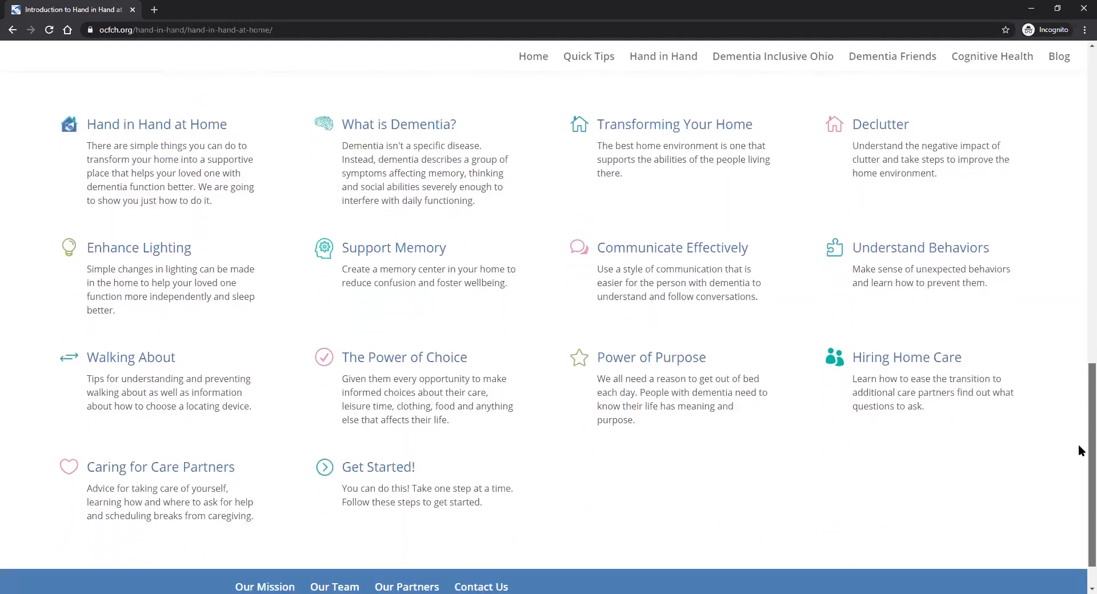